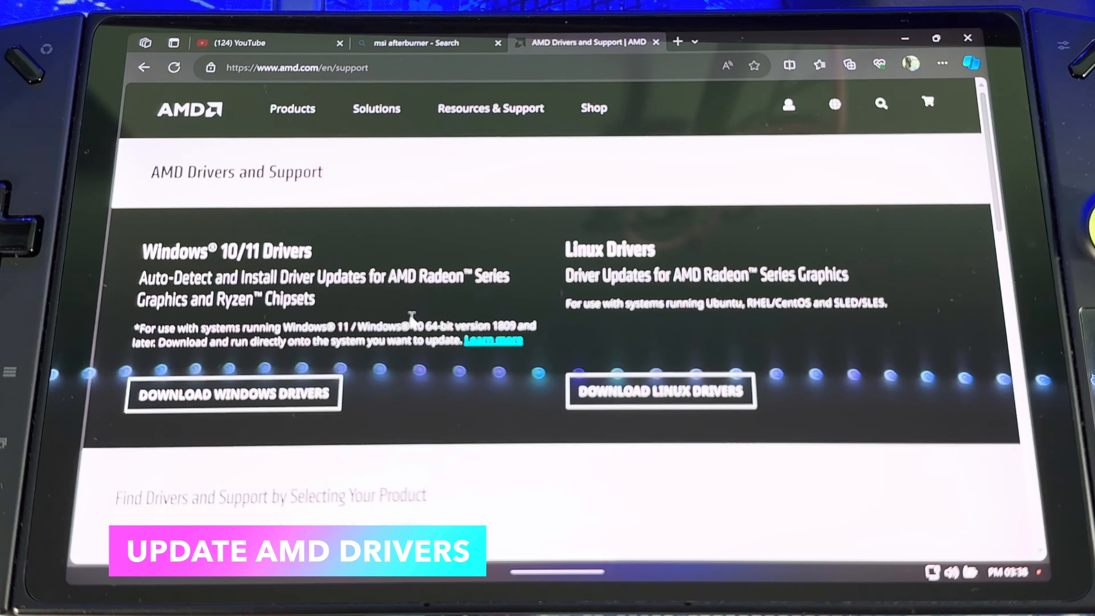
# Choose Processors with graphics > AMD Ryzen > Ryzen 7 with Radeon Graphics > Ryzen 7 7840U in the product finder
pyautogui.scroll(-3)
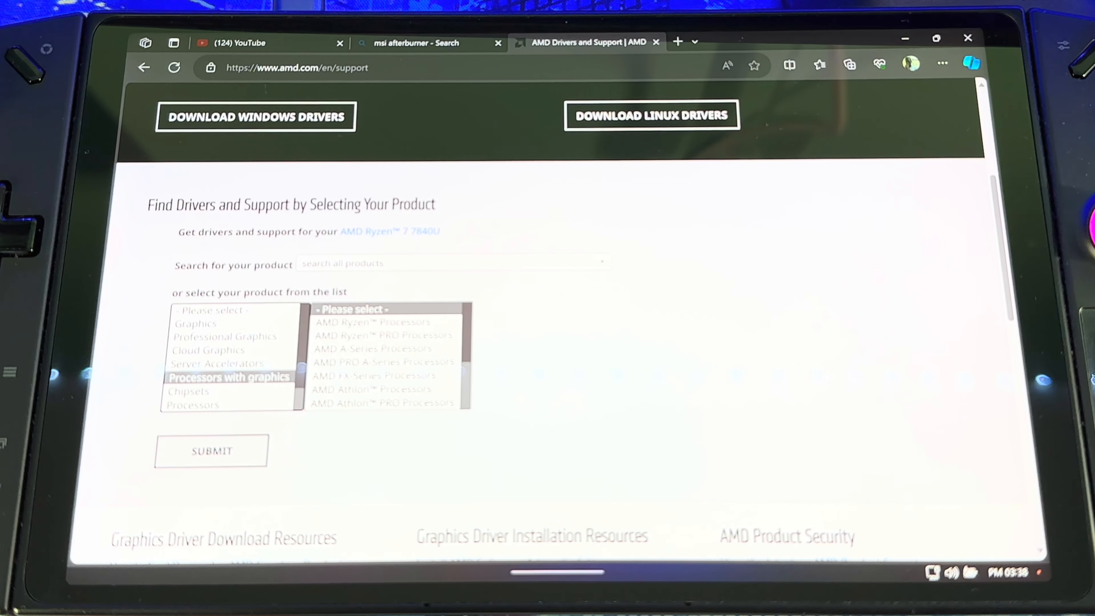
pyautogui.click(371, 321)
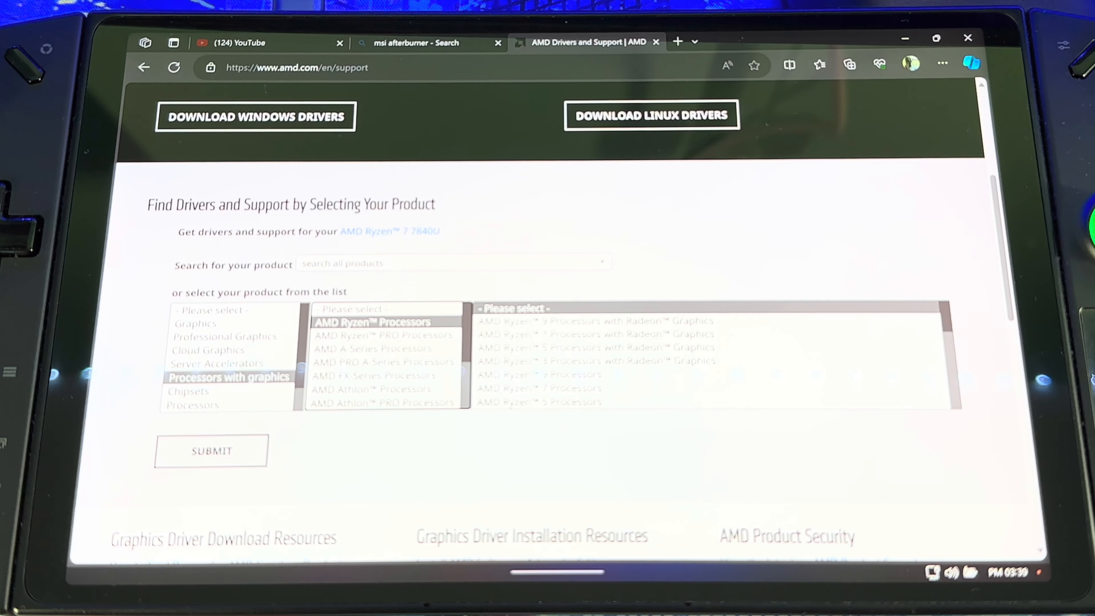
pyautogui.click(579, 334)
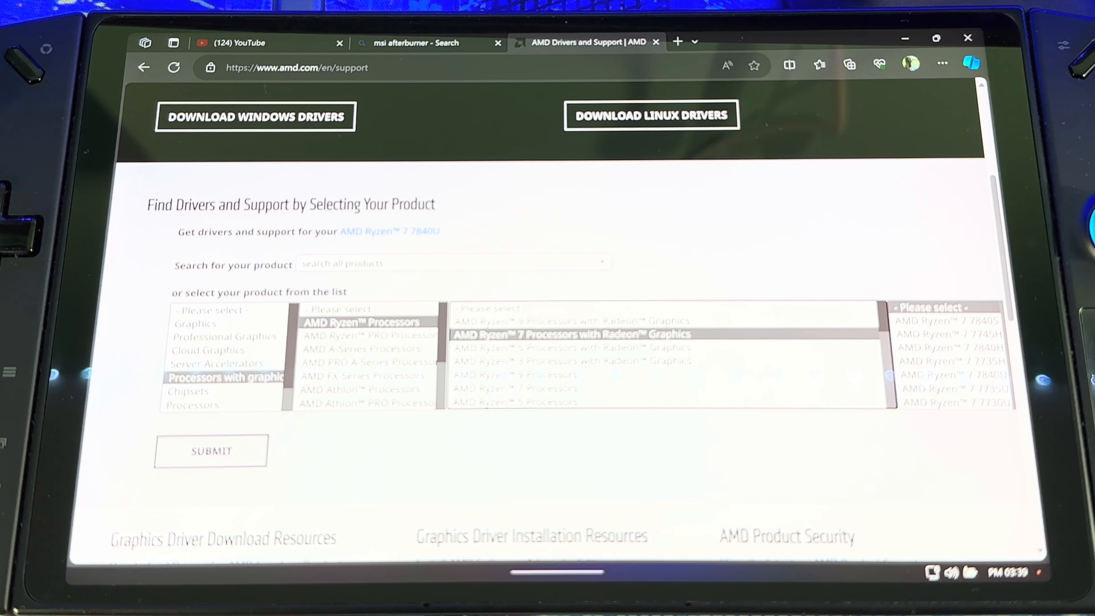
pyautogui.click(949, 375)
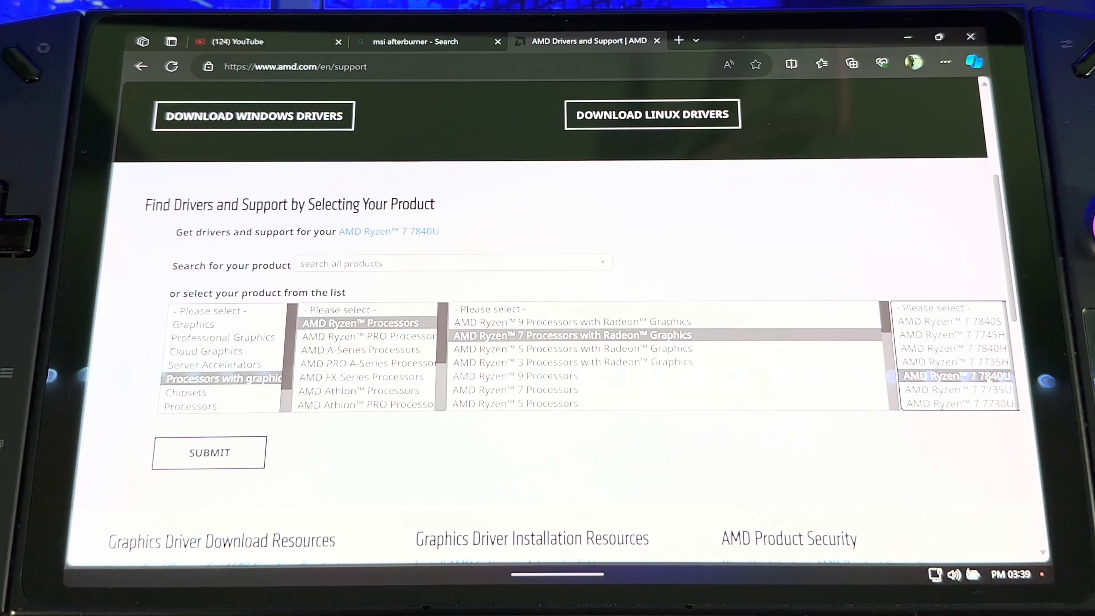
pyautogui.moveTo(248, 455)
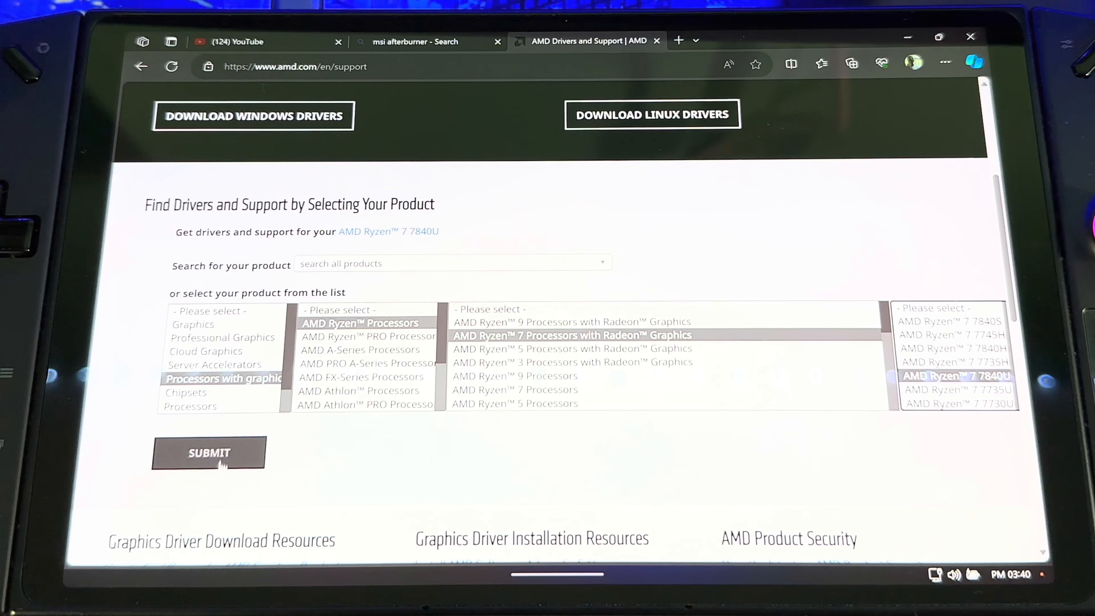
# Submit the product and download AMD Software: Adrenalin Edition 23.11.1 for Windows 11 64-bit
pyautogui.click(208, 453)
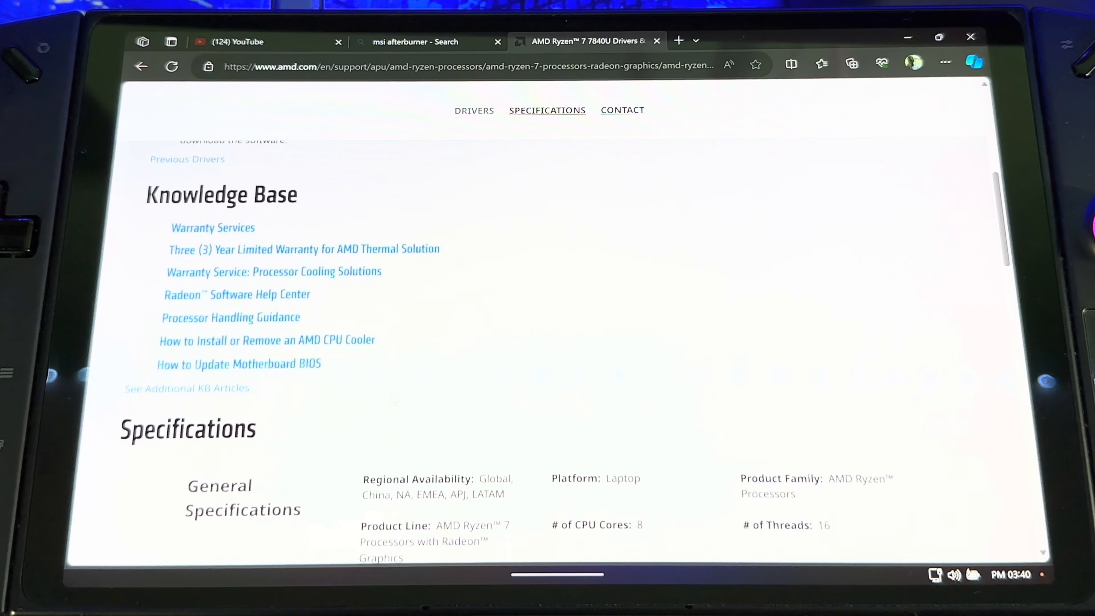
pyautogui.scroll(3)
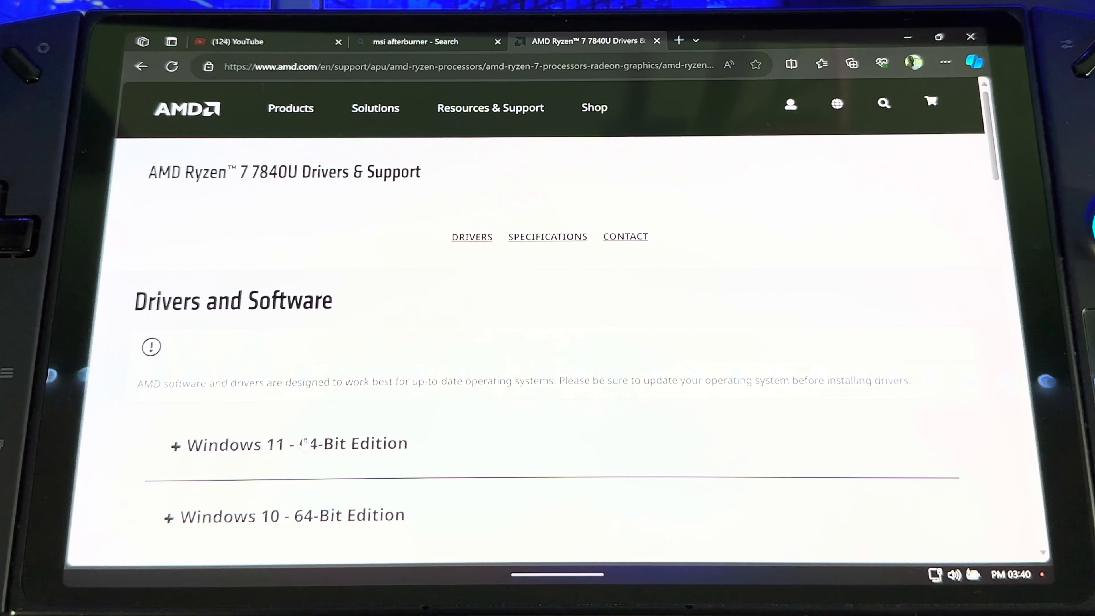
pyautogui.click(289, 444)
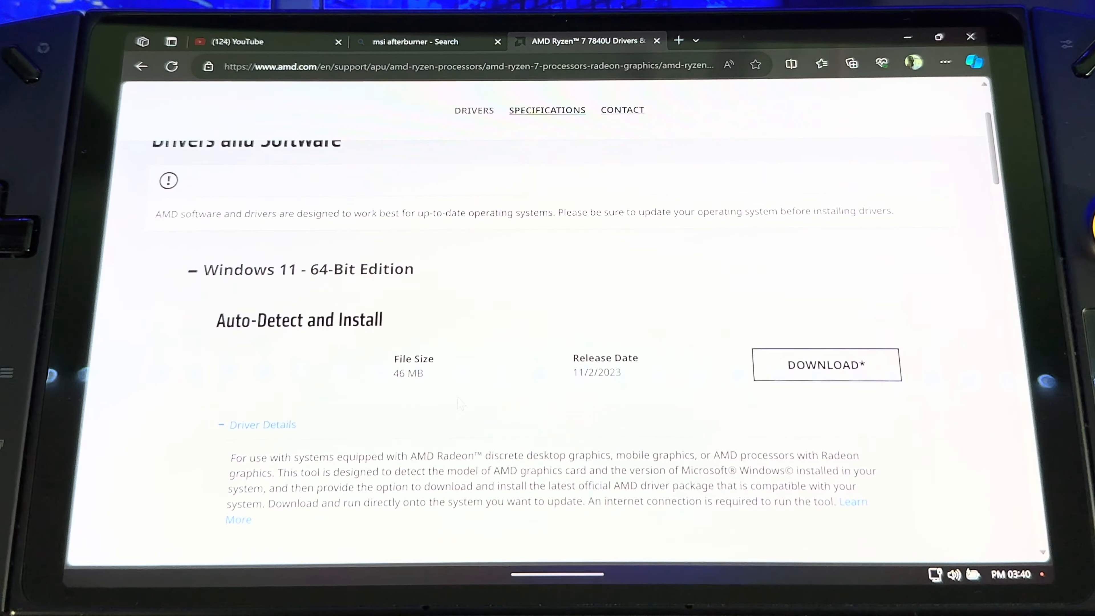
pyautogui.scroll(-3)
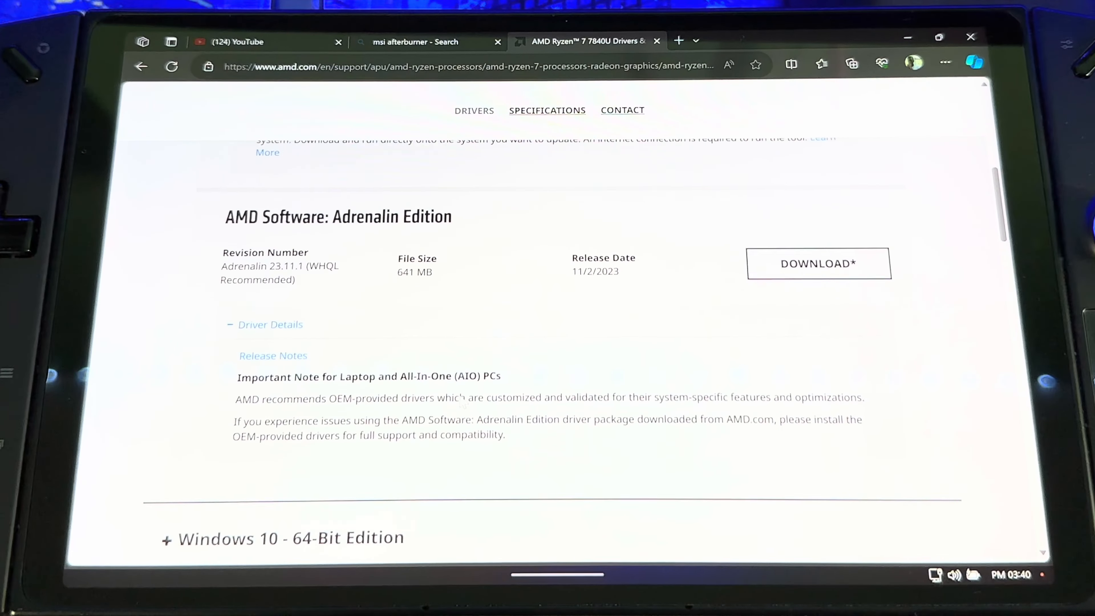
pyautogui.scroll(3)
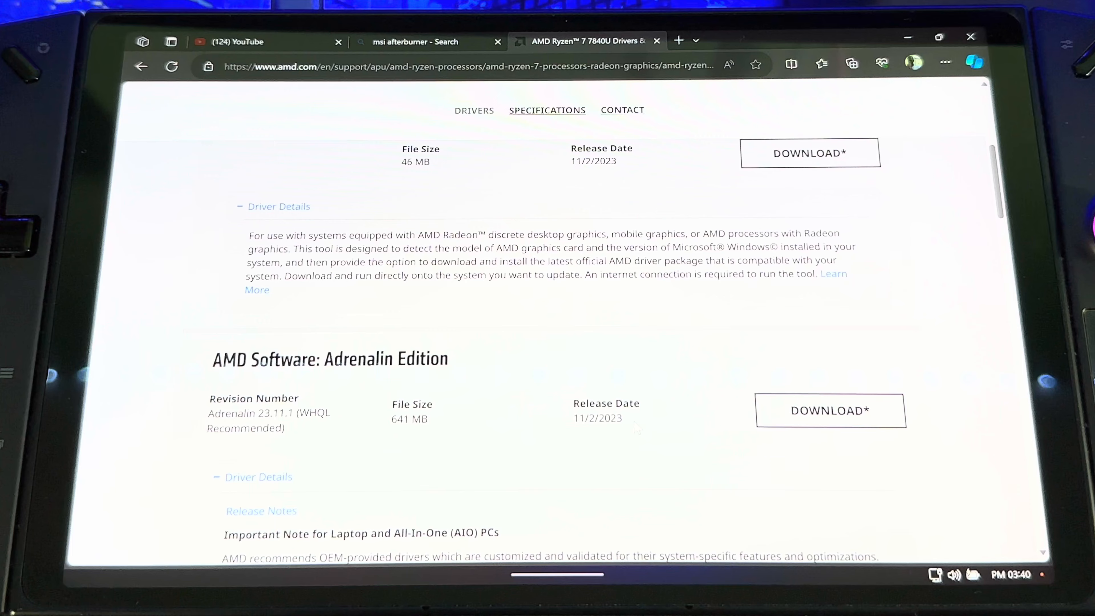
pyautogui.doubleClick(597, 417)
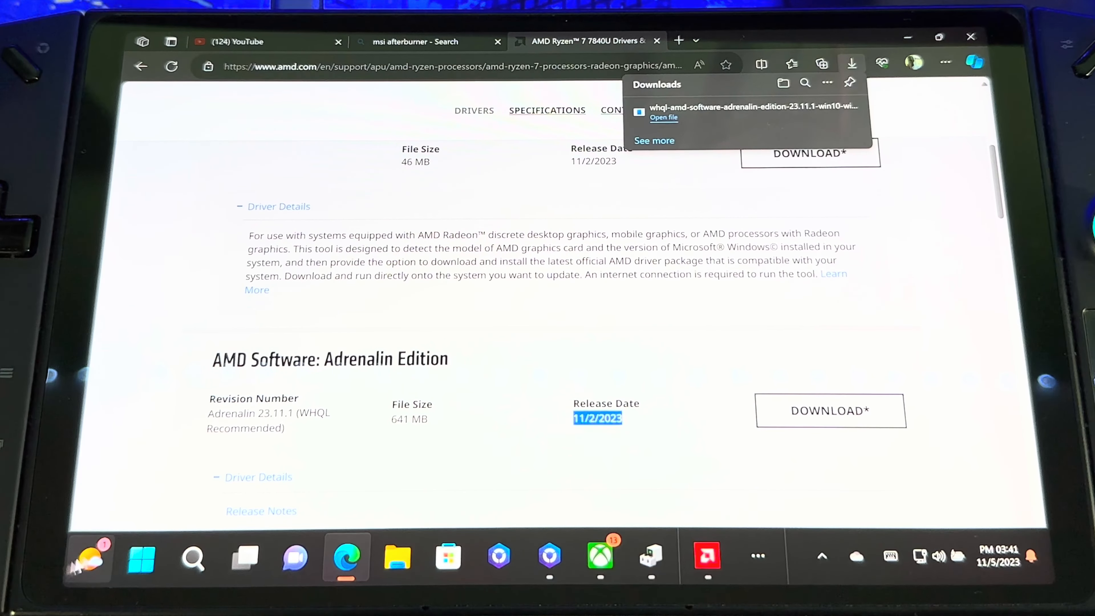
# Browse This PC > Windows-SSD (C:) and delete the old AMD folder there
pyautogui.click(192, 557)
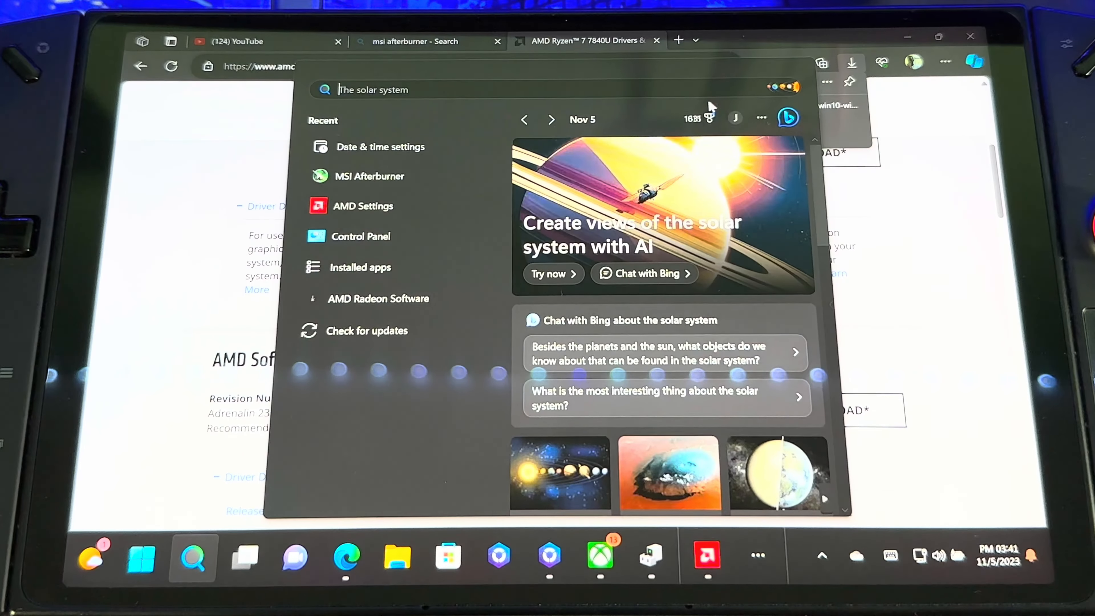
pyautogui.click(397, 556)
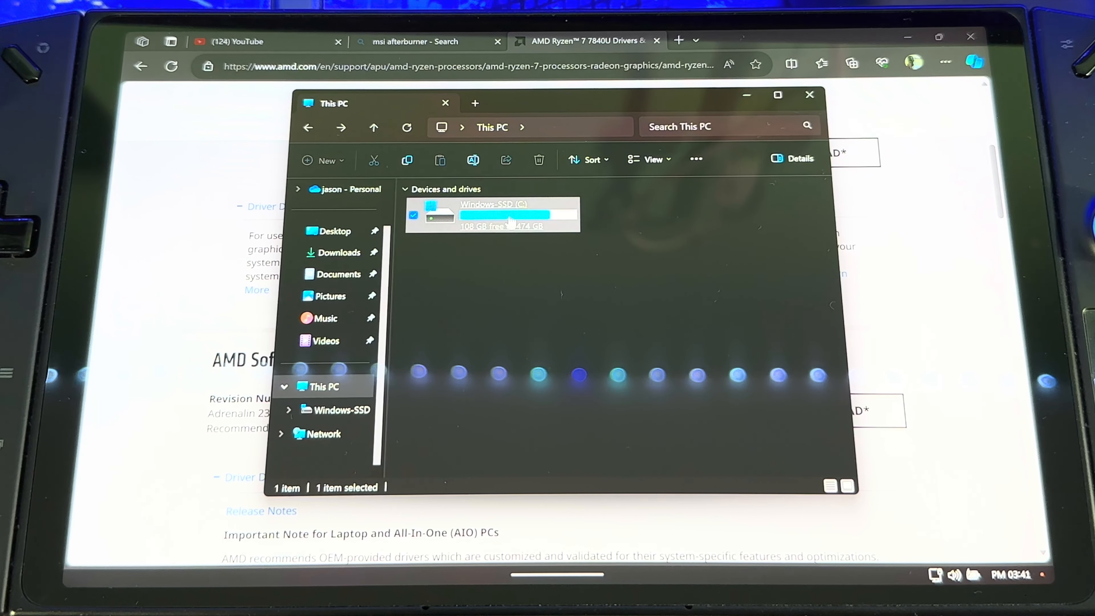
pyautogui.doubleClick(493, 215)
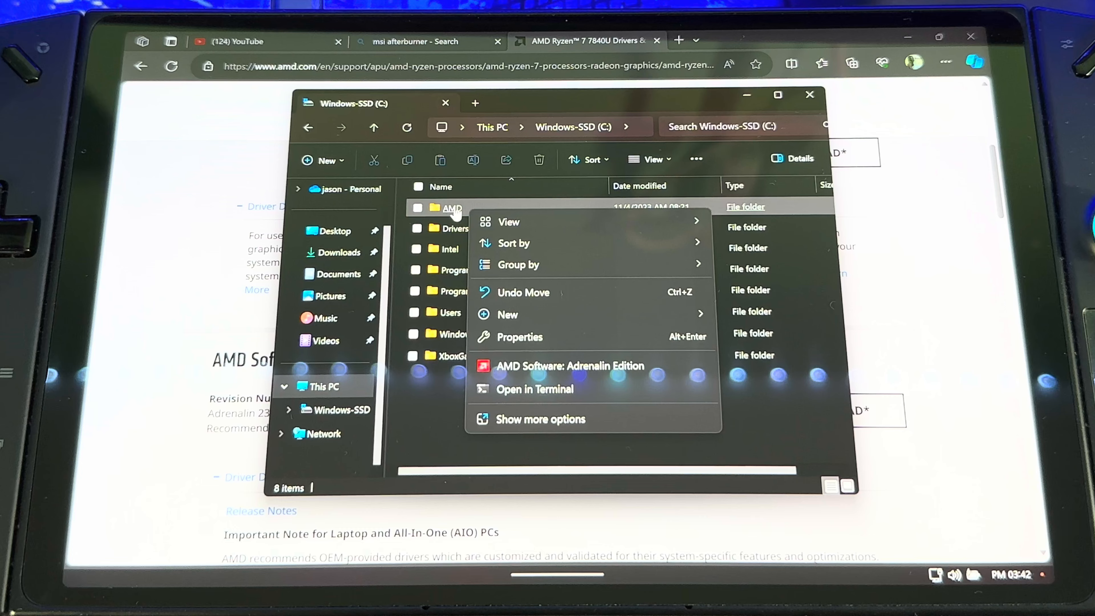
pyautogui.moveTo(534, 283)
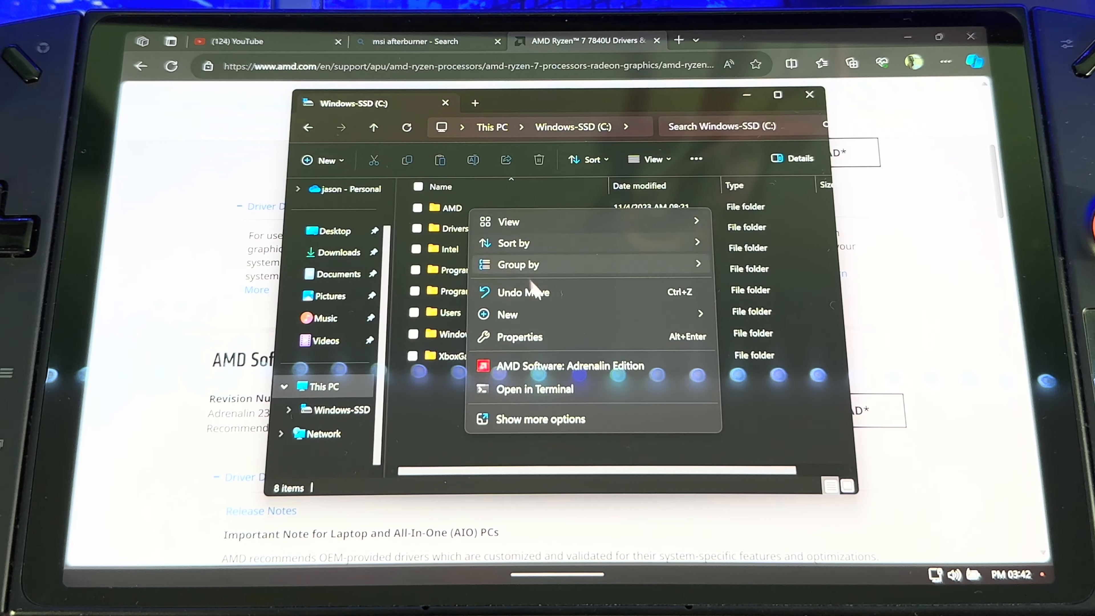
pyautogui.doubleClick(451, 207)
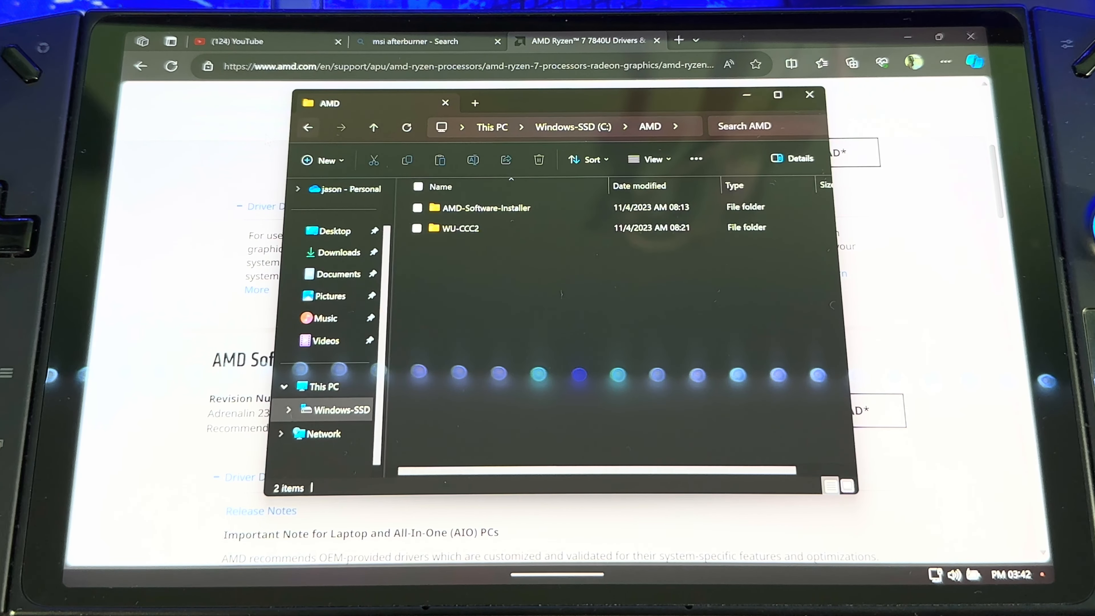
pyautogui.rightClick(451, 207)
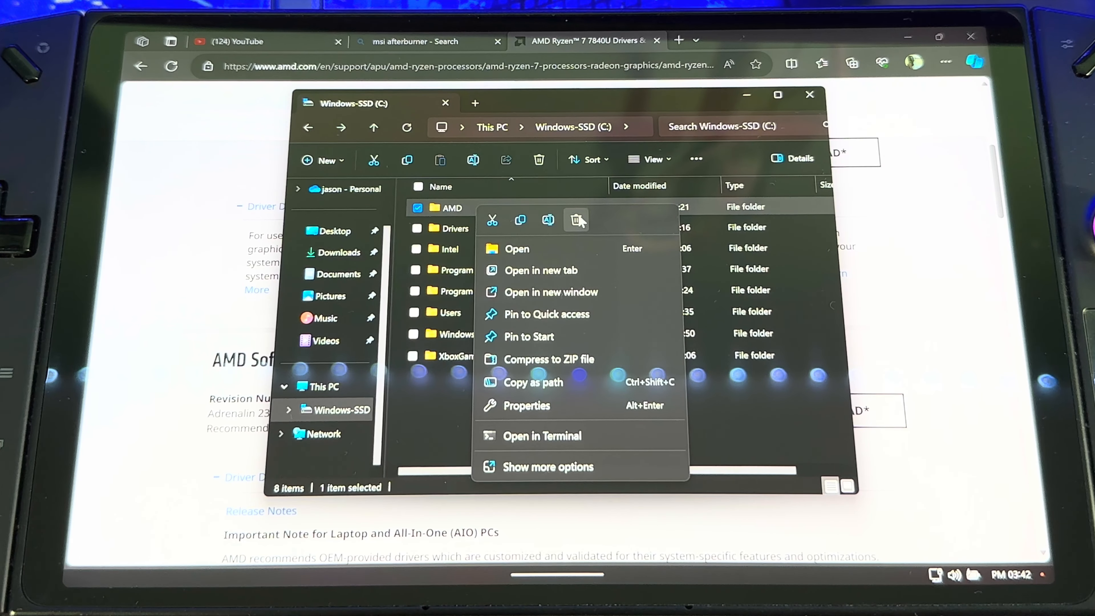
pyautogui.click(576, 220)
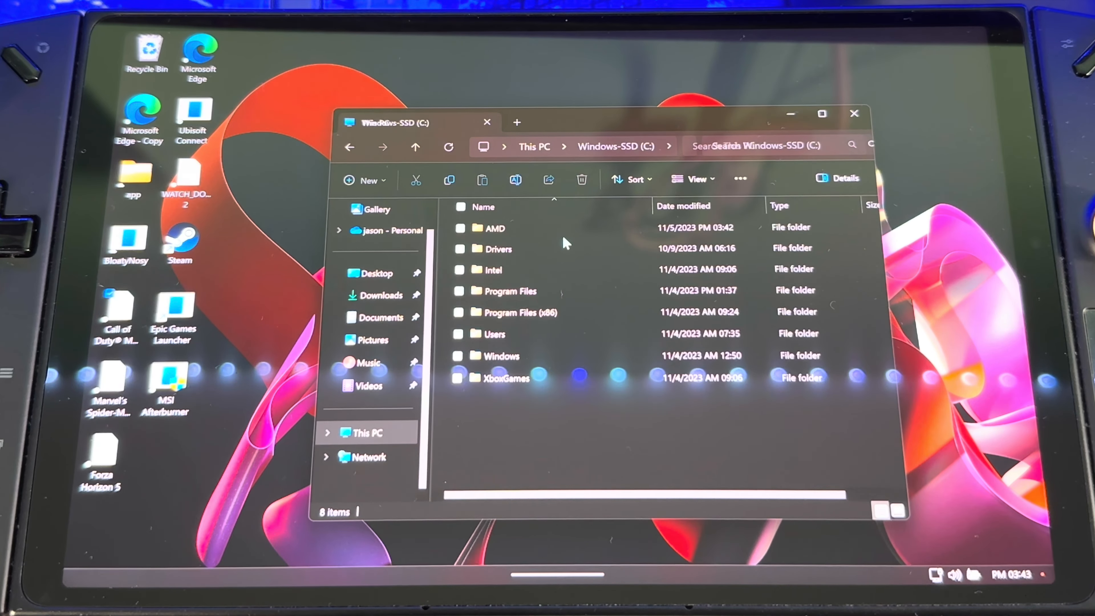
# Select the AMD folder and bring up Windows search with its recent items
pyautogui.click(494, 228)
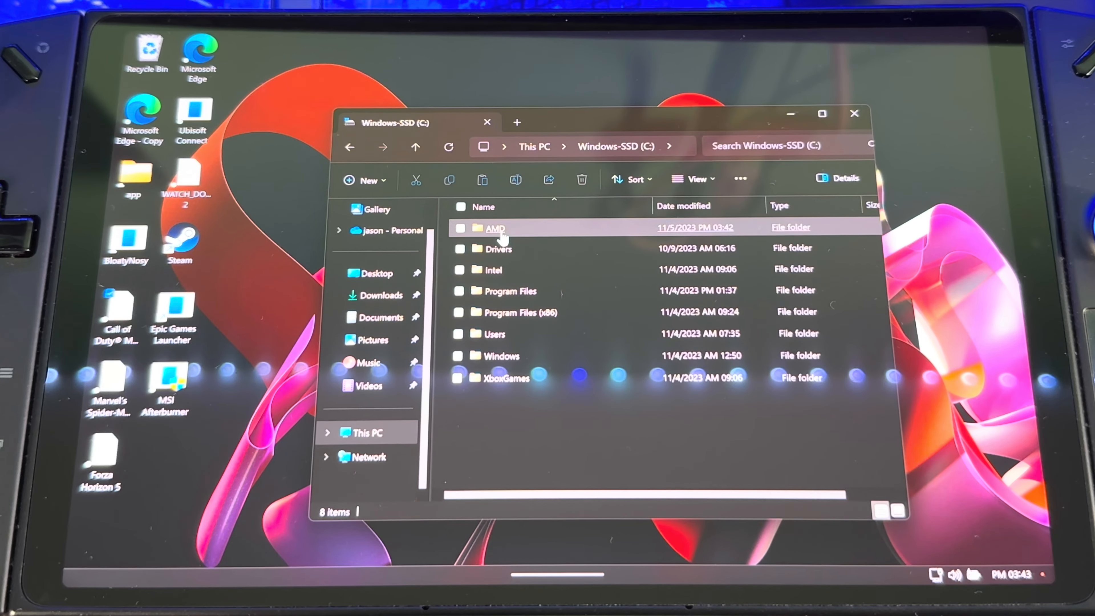
pyautogui.moveTo(538, 234)
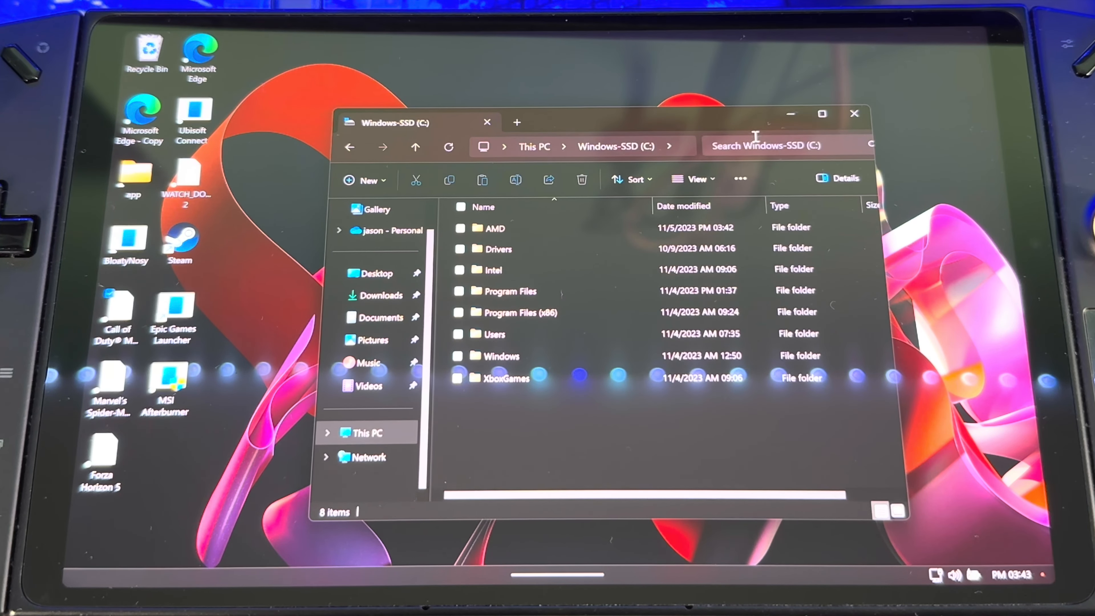
pyautogui.click(192, 557)
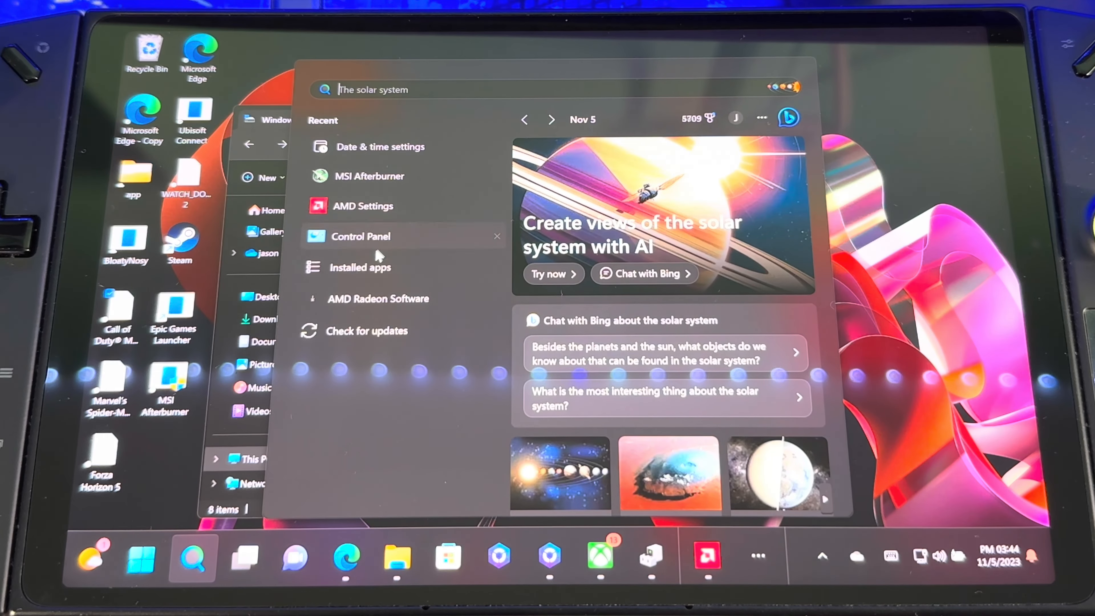
# From Control Panel's Device Manager, start a manual driver update for AMD Radeon 780M Graphics
pyautogui.click(361, 237)
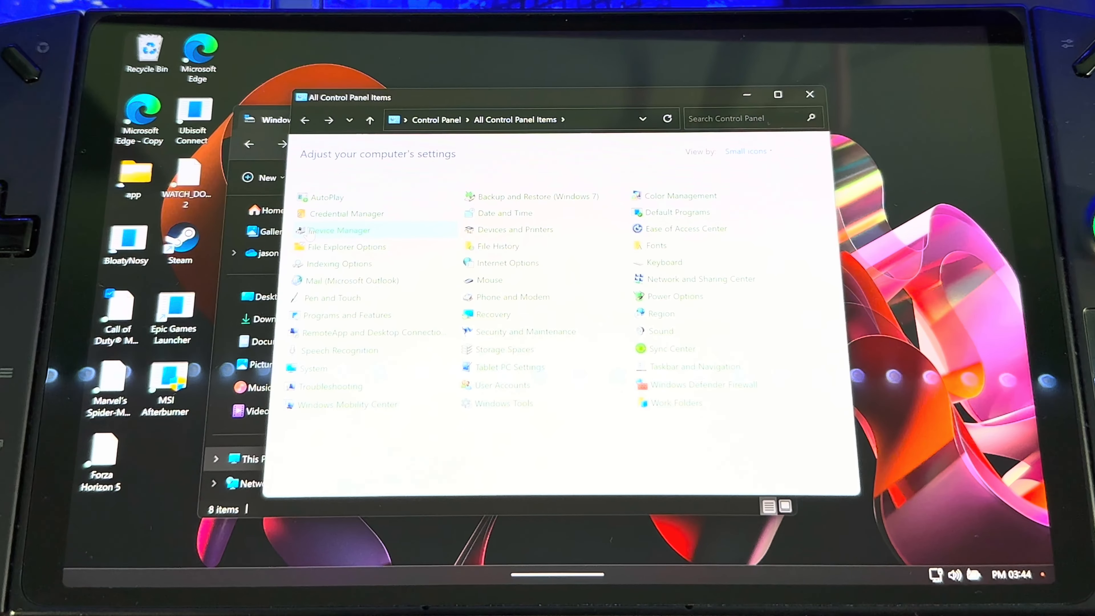
pyautogui.click(339, 230)
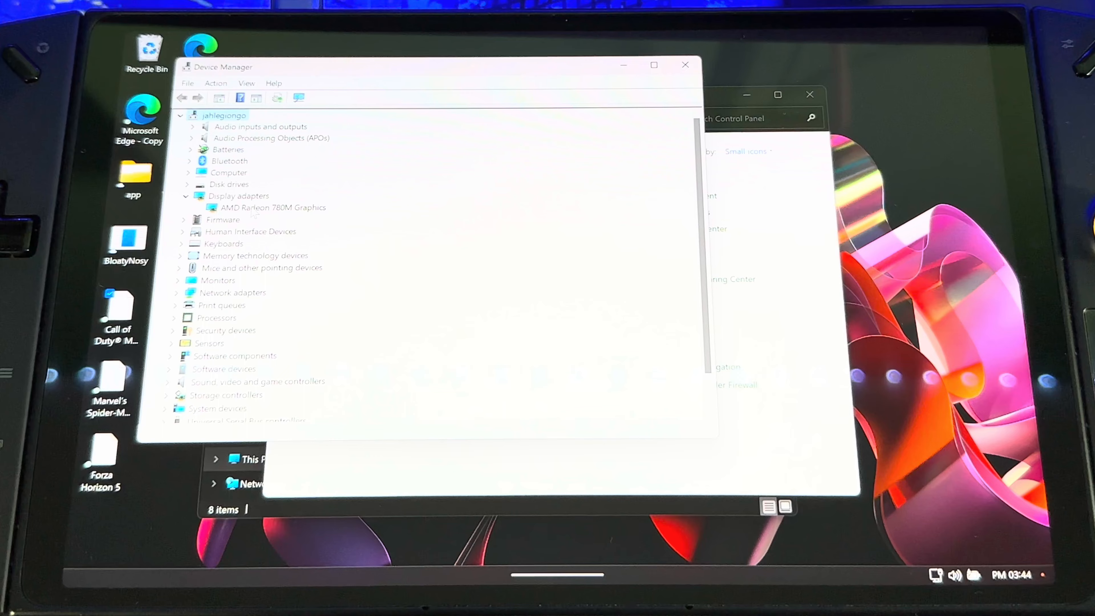
pyautogui.rightClick(273, 208)
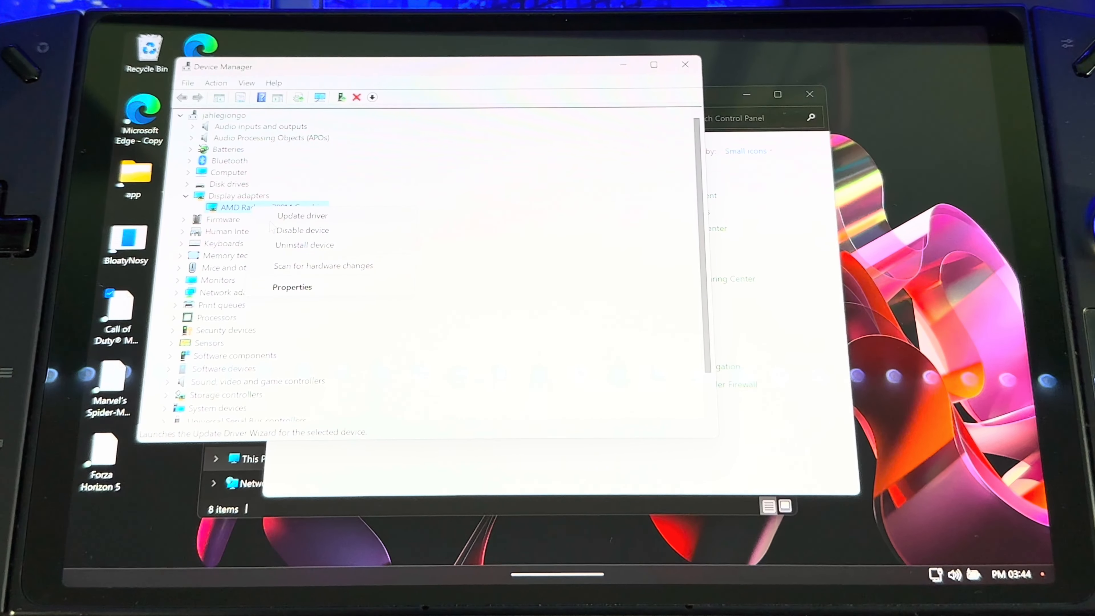
pyautogui.click(302, 215)
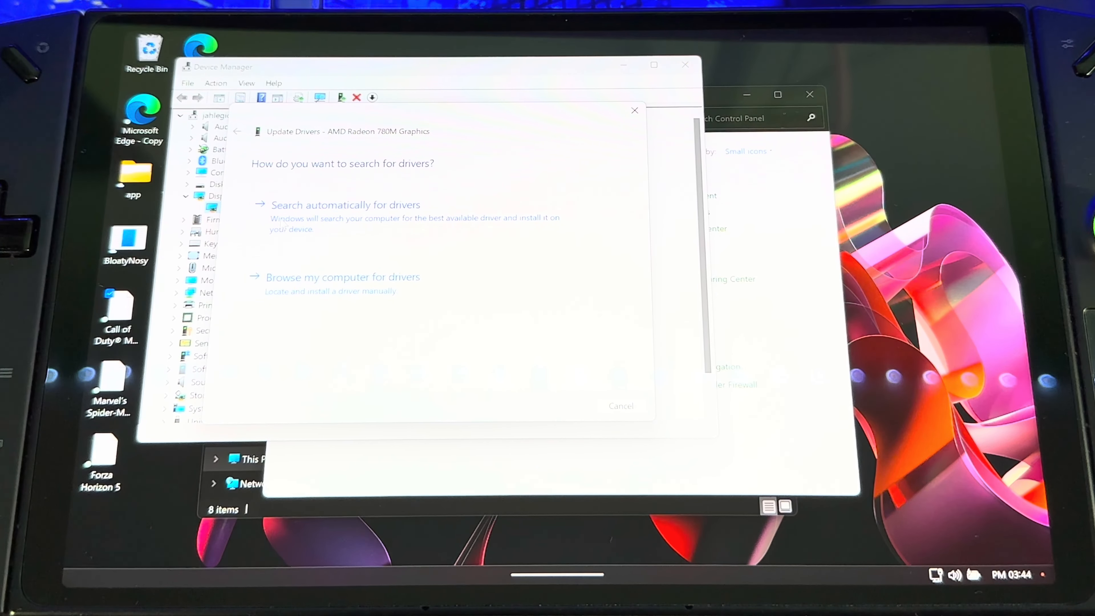
pyautogui.click(342, 278)
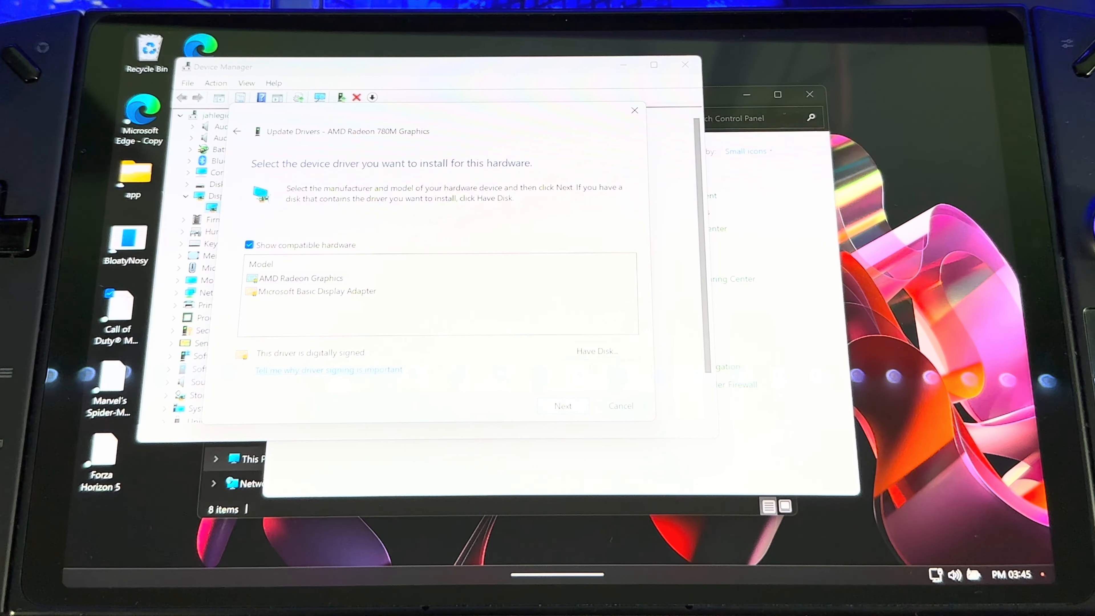
# Load the driver .inf from C:\AMD\AMD-Software-Installer\Packages\Drivers\Display\WT6A_INF
pyautogui.click(595, 352)
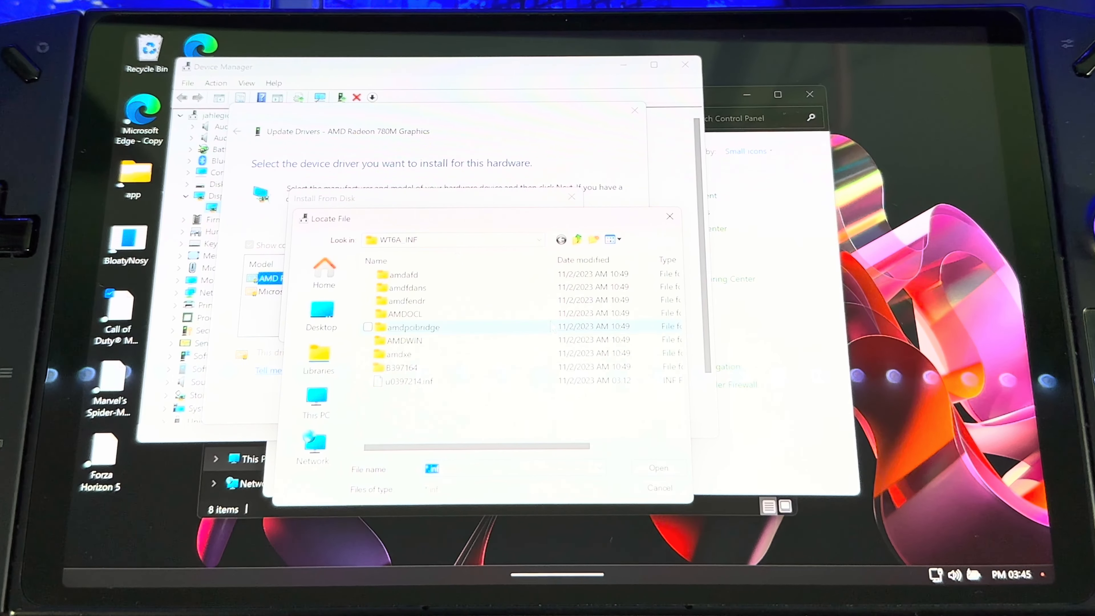
pyautogui.click(316, 402)
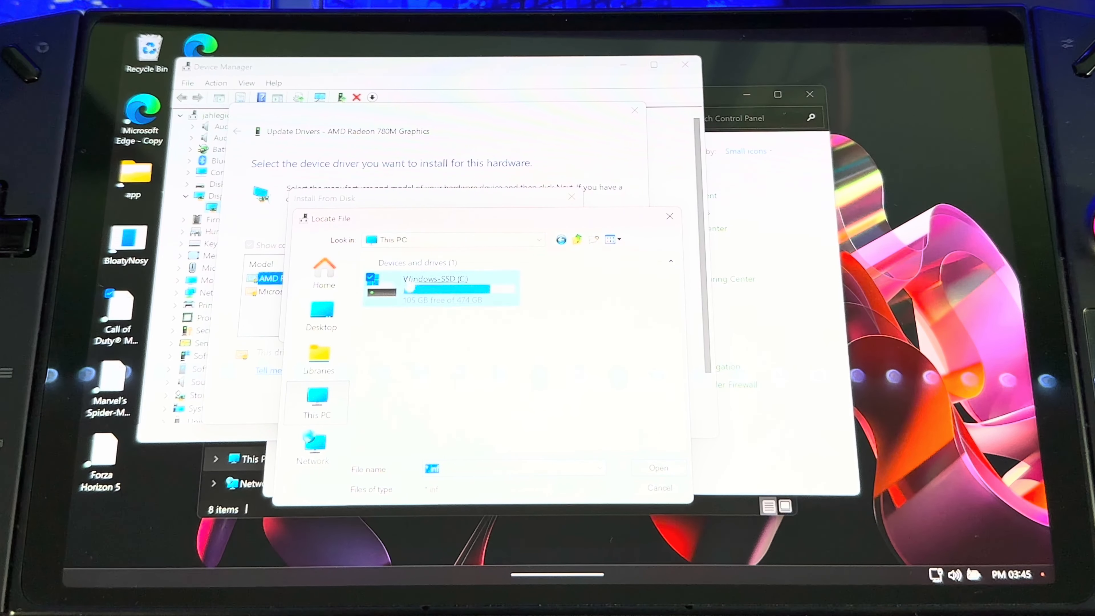
pyautogui.doubleClick(444, 287)
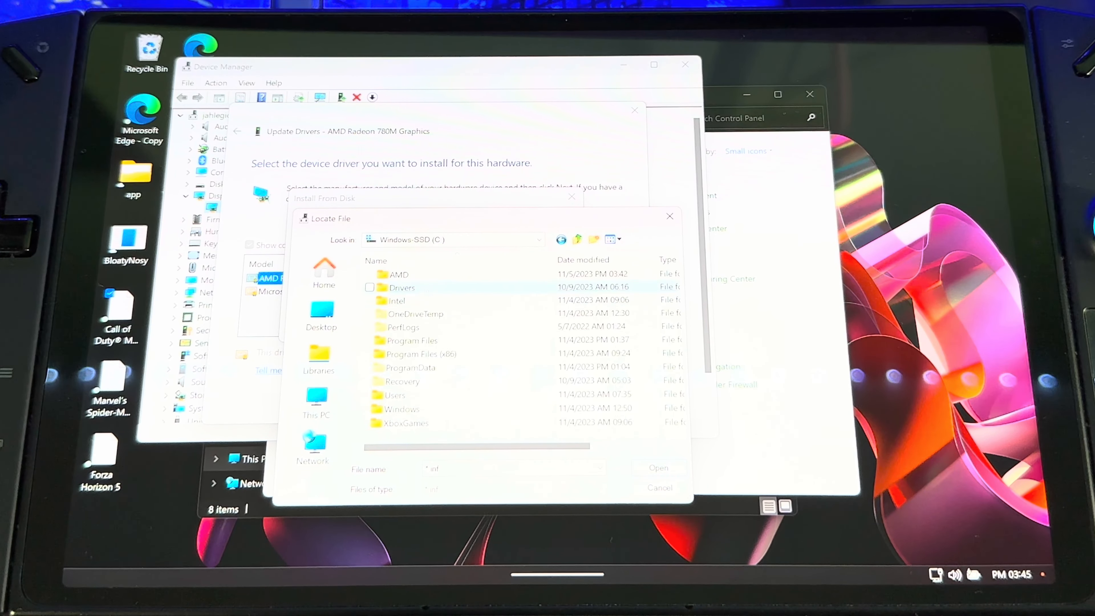
pyautogui.doubleClick(395, 273)
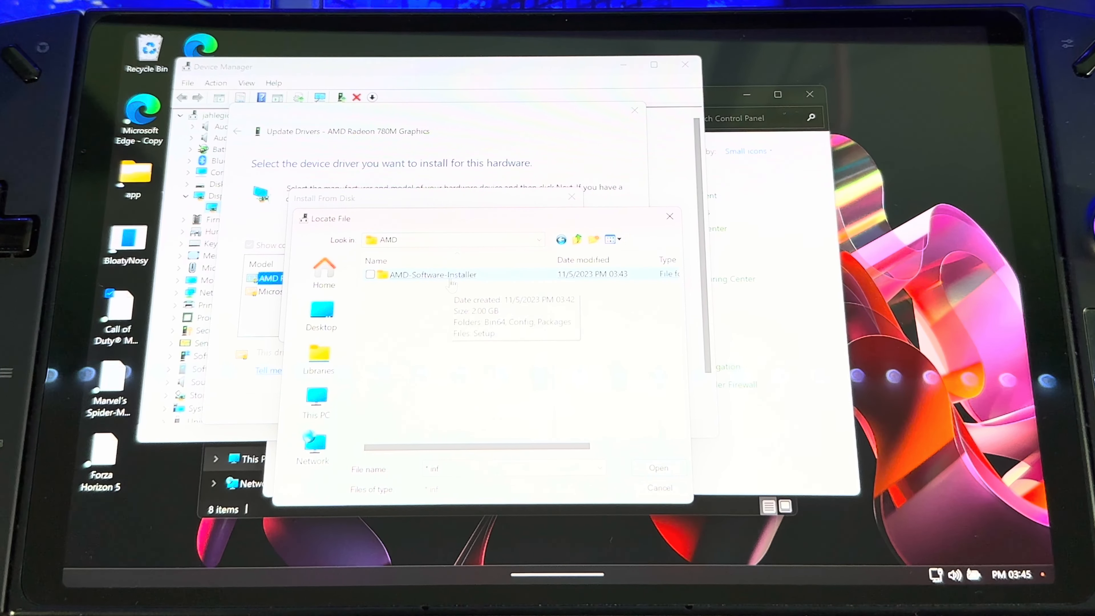
pyautogui.doubleClick(432, 273)
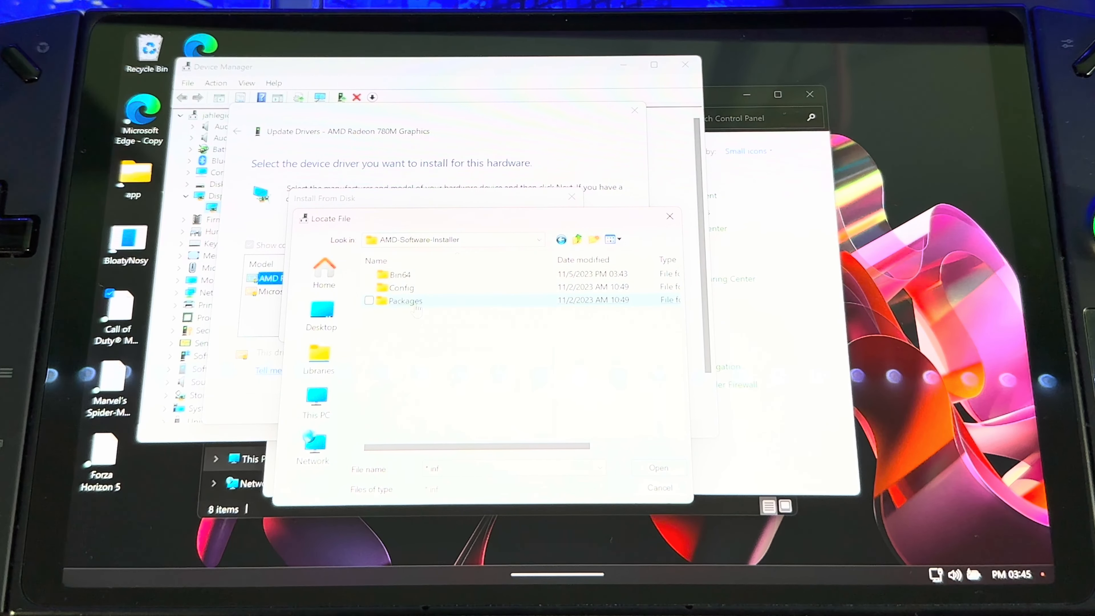
pyautogui.doubleClick(404, 301)
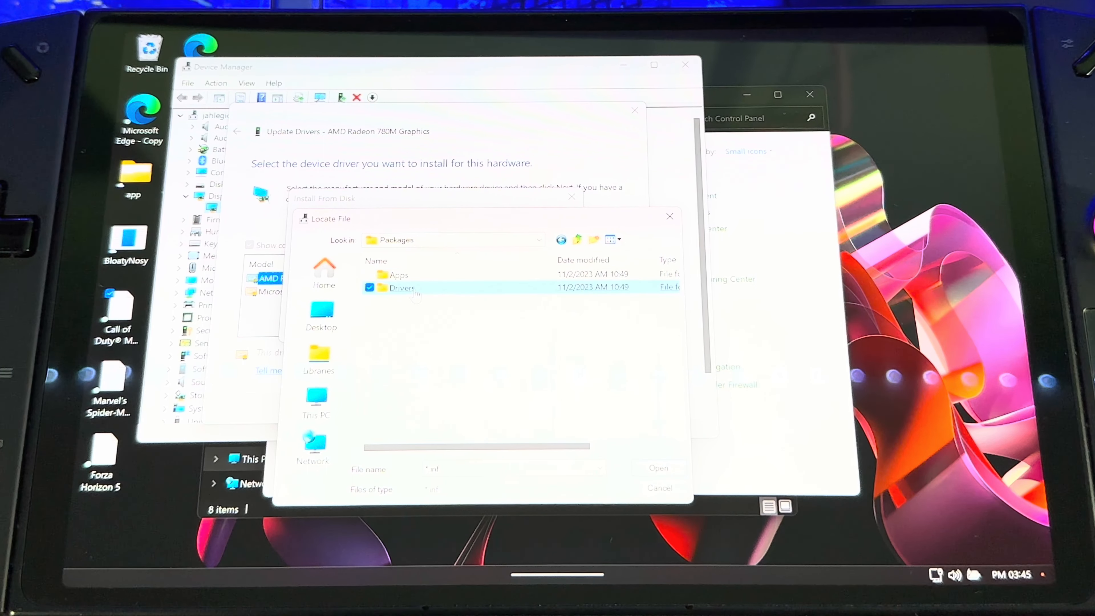
pyautogui.doubleClick(401, 287)
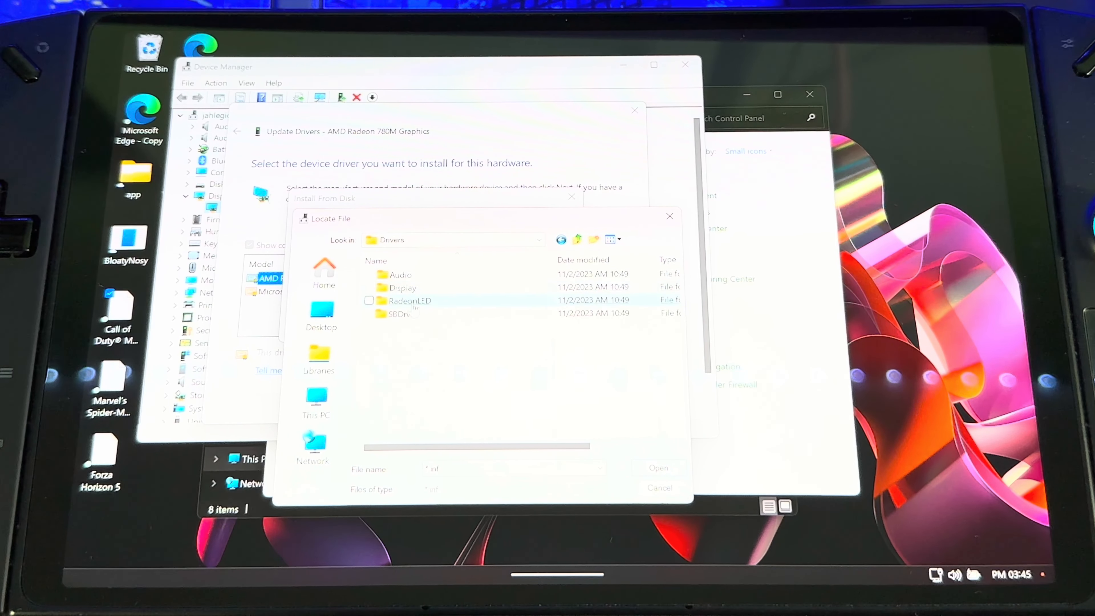
pyautogui.doubleClick(400, 287)
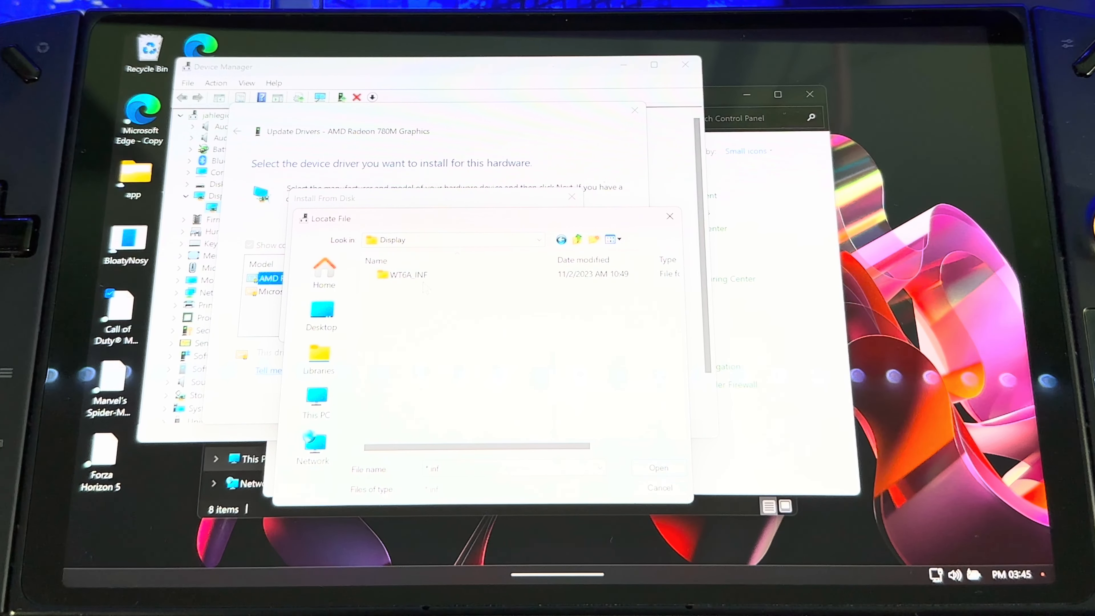
pyautogui.doubleClick(408, 274)
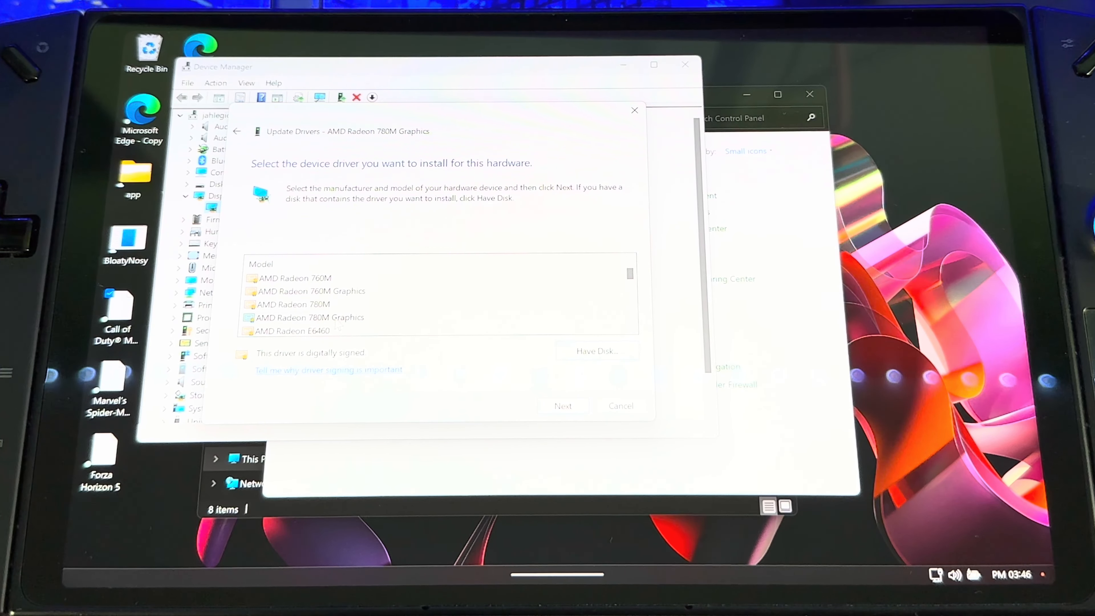
# Install AMD Radeon 780M Graphics, accept the compatibility warning, and close the success message
pyautogui.click(564, 405)
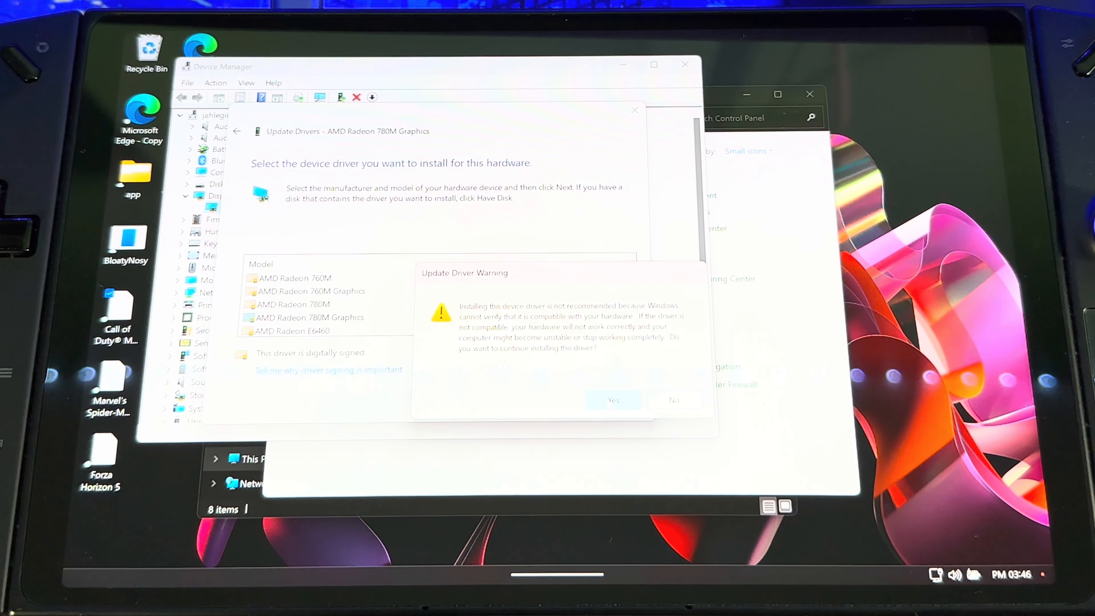
pyautogui.click(612, 400)
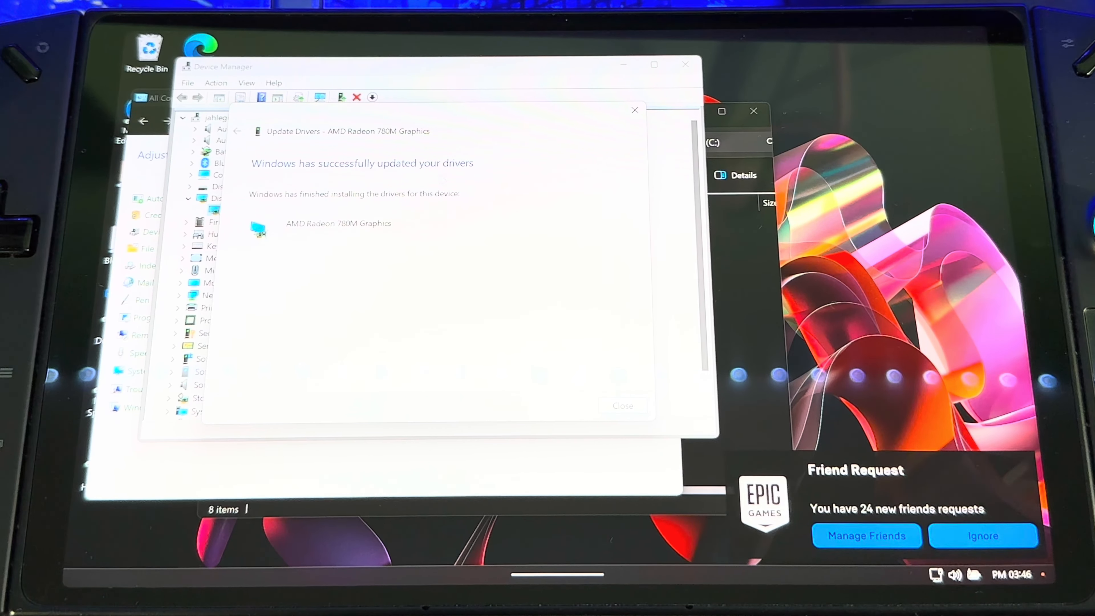
pyautogui.click(619, 405)
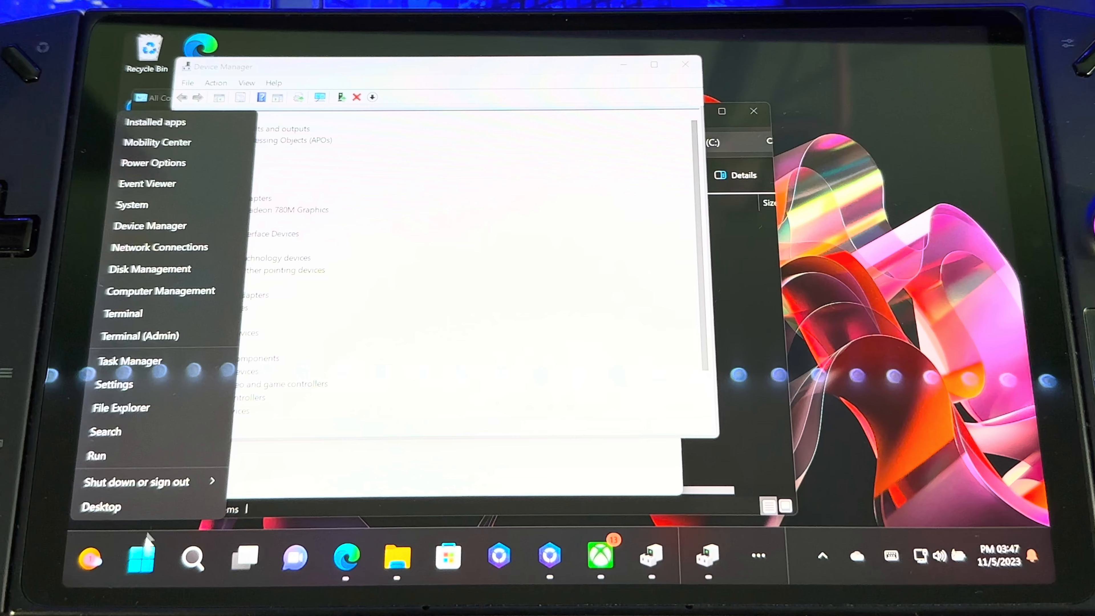
# Uninstall AMD Settings from Installed apps and search the list for 'amd'
pyautogui.click(113, 383)
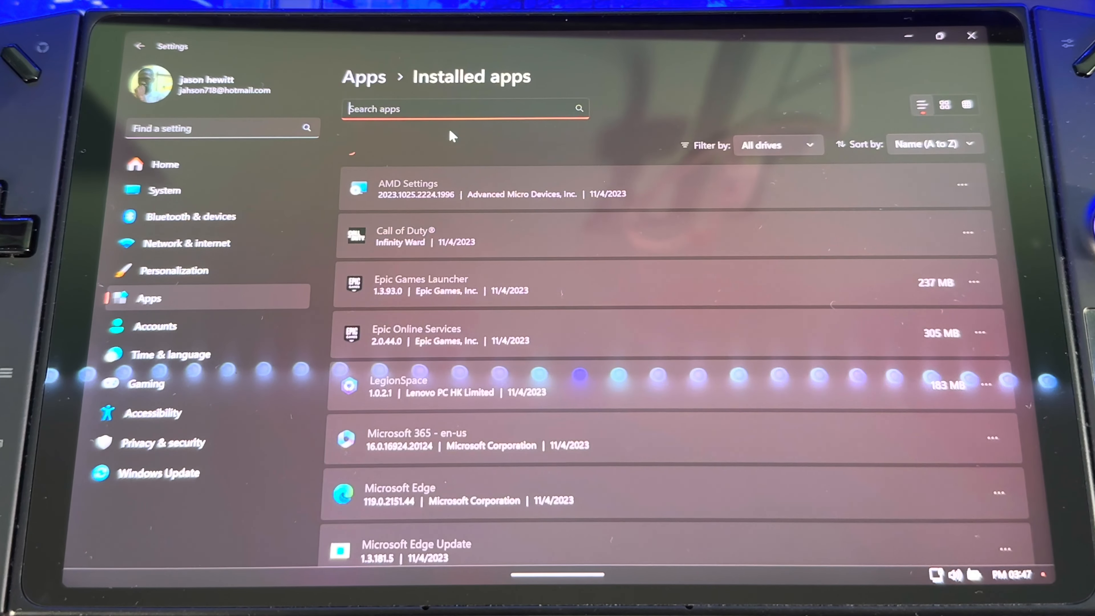
pyautogui.click(961, 183)
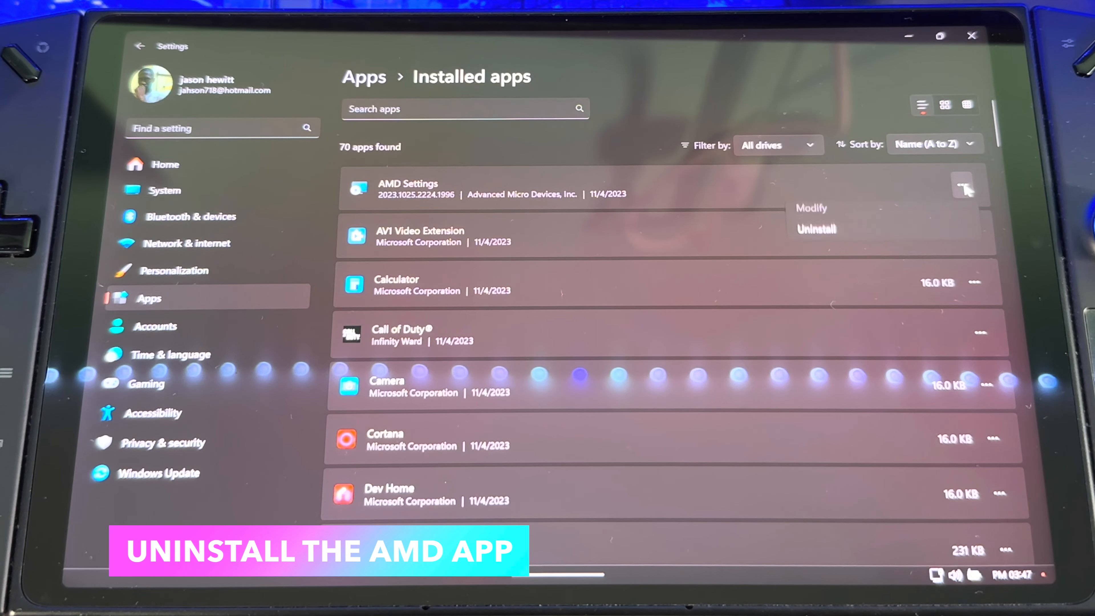
pyautogui.click(815, 229)
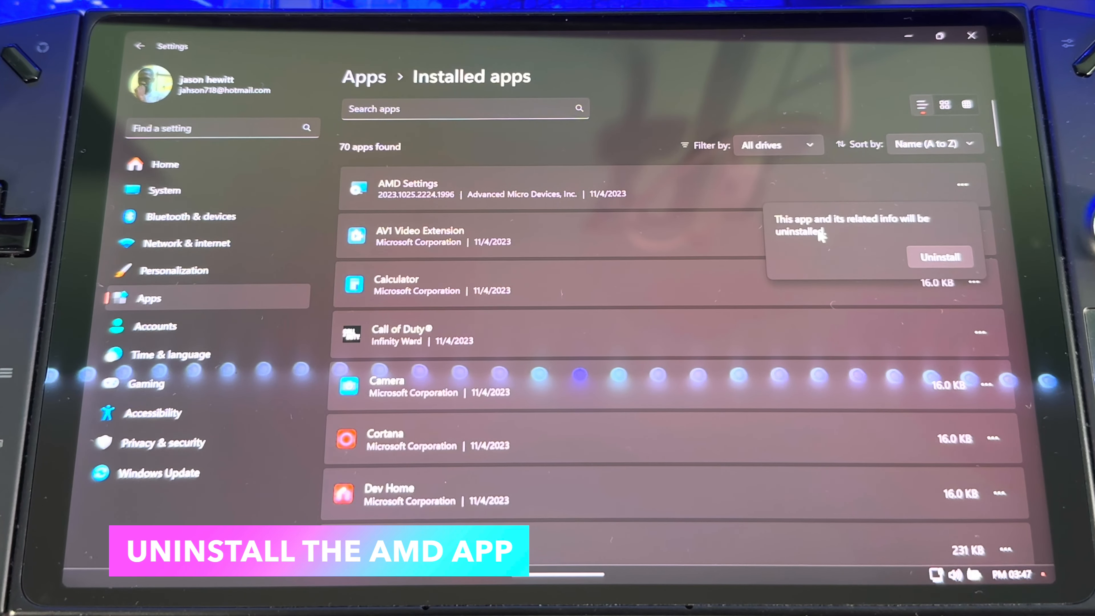
pyautogui.write('amd')
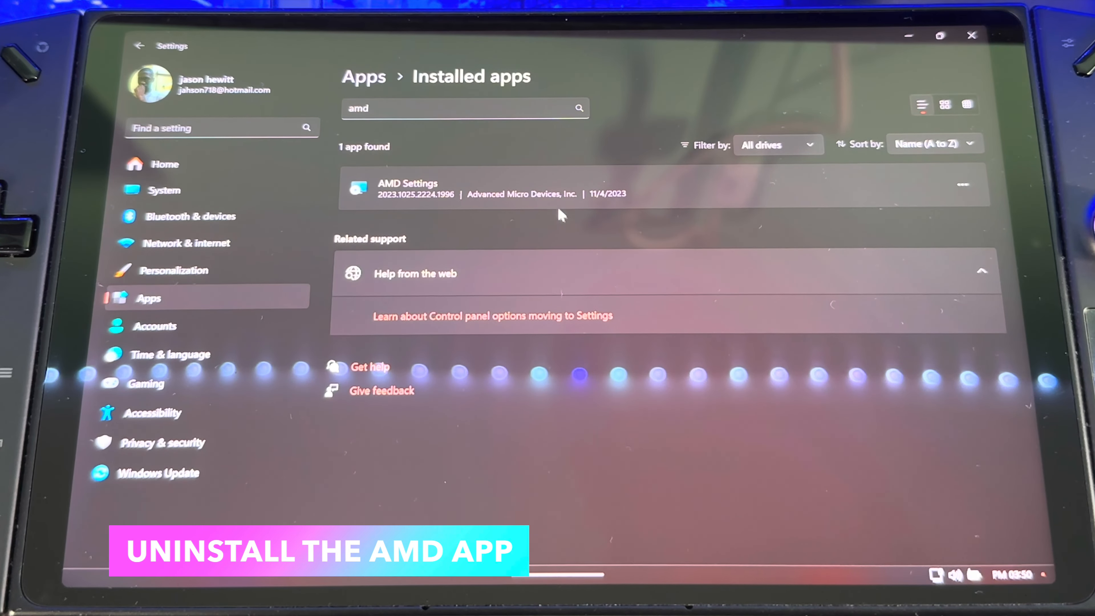
pyautogui.moveTo(583, 206)
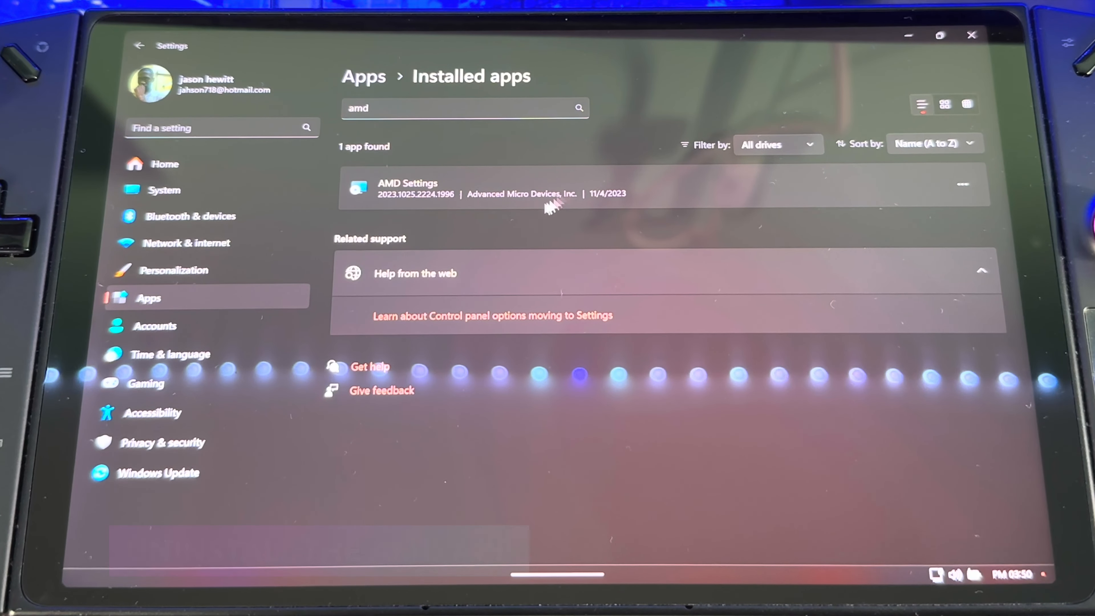
pyautogui.moveTo(795, 196)
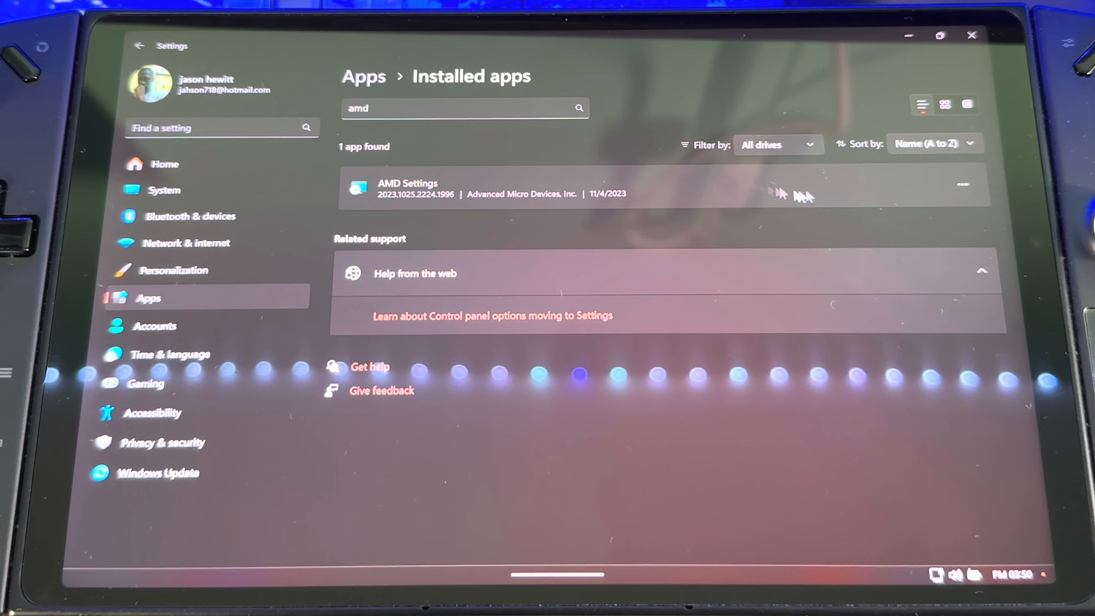
pyautogui.moveTo(925, 64)
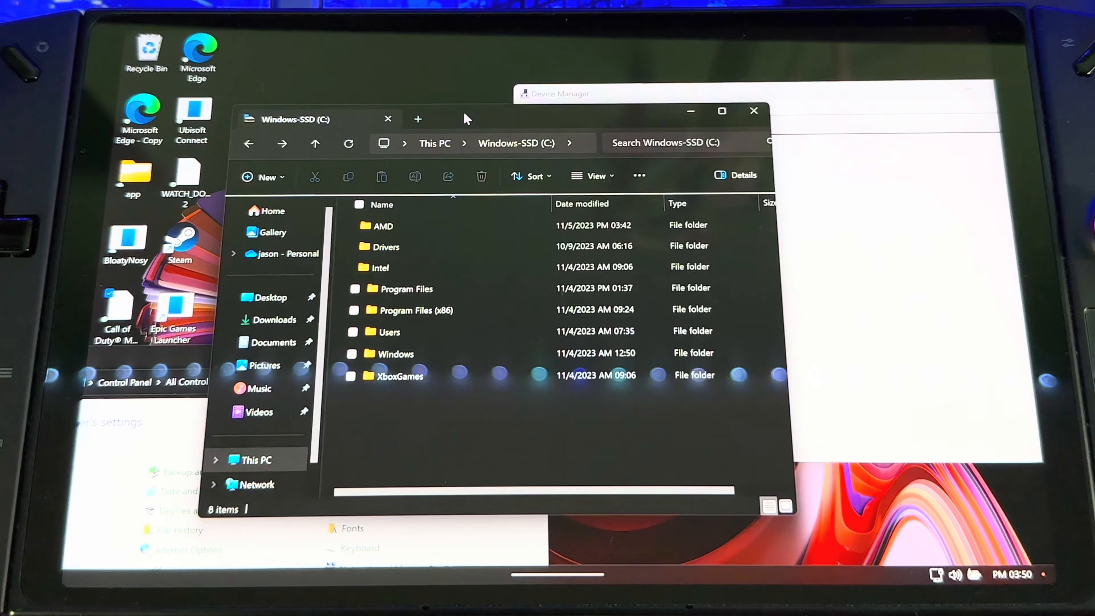
# Browse Display > WT6A_INF > B397164 and select the ccc2_install application
pyautogui.doubleClick(383, 225)
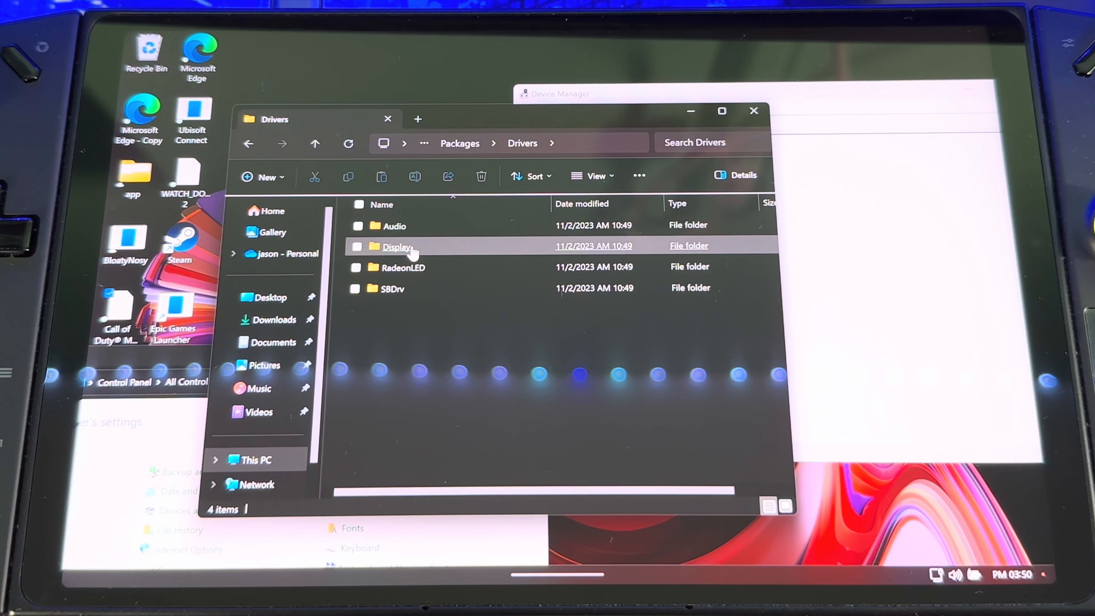
pyautogui.doubleClick(397, 246)
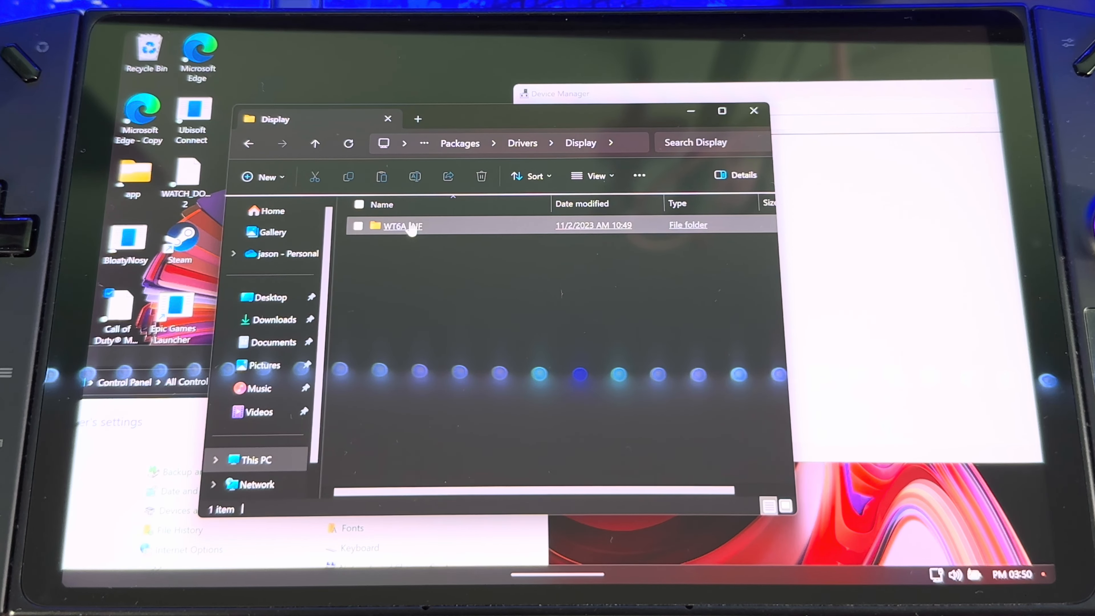
pyautogui.doubleClick(402, 226)
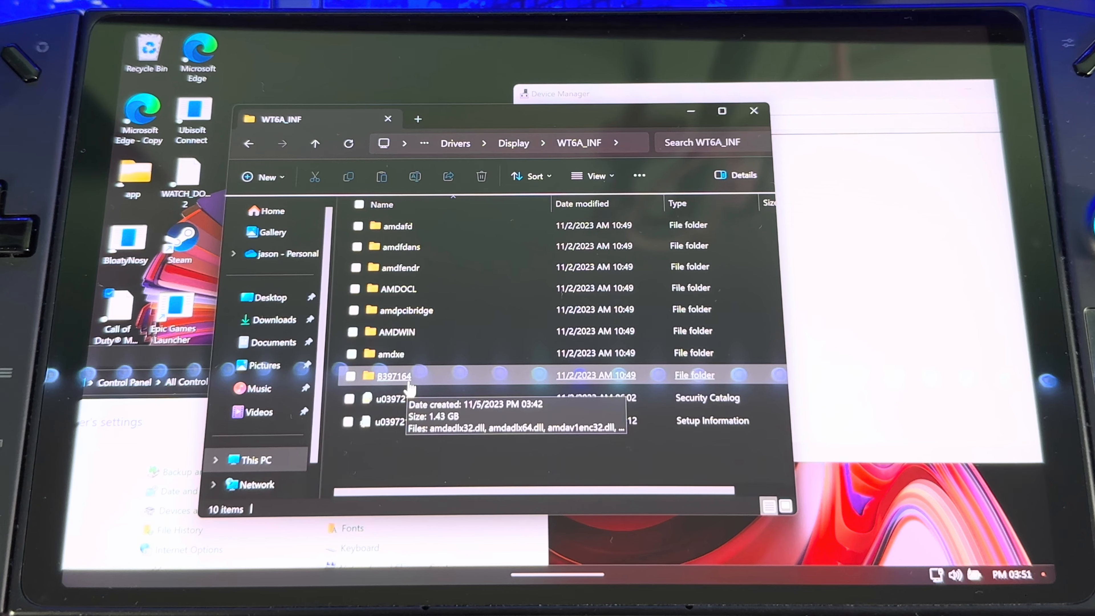
pyautogui.doubleClick(394, 376)
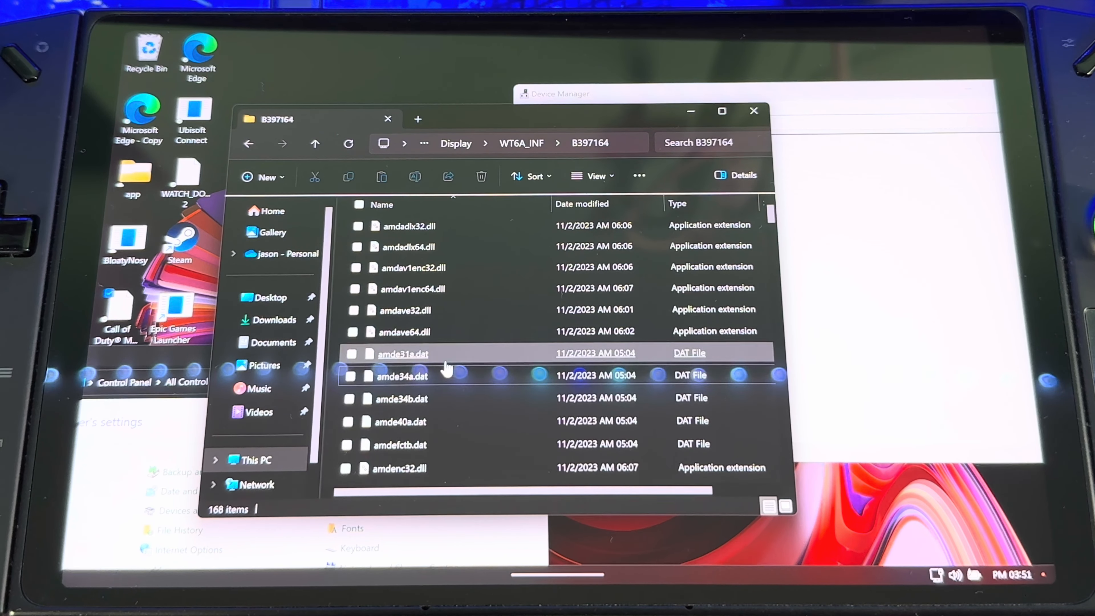
pyautogui.scroll(-3)
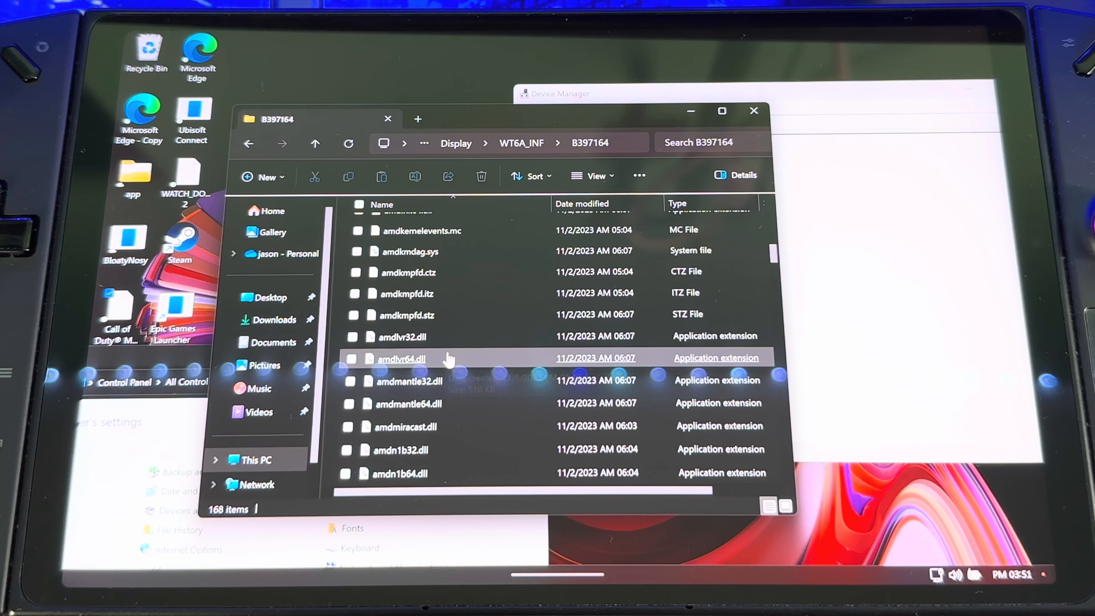
pyautogui.scroll(-3)
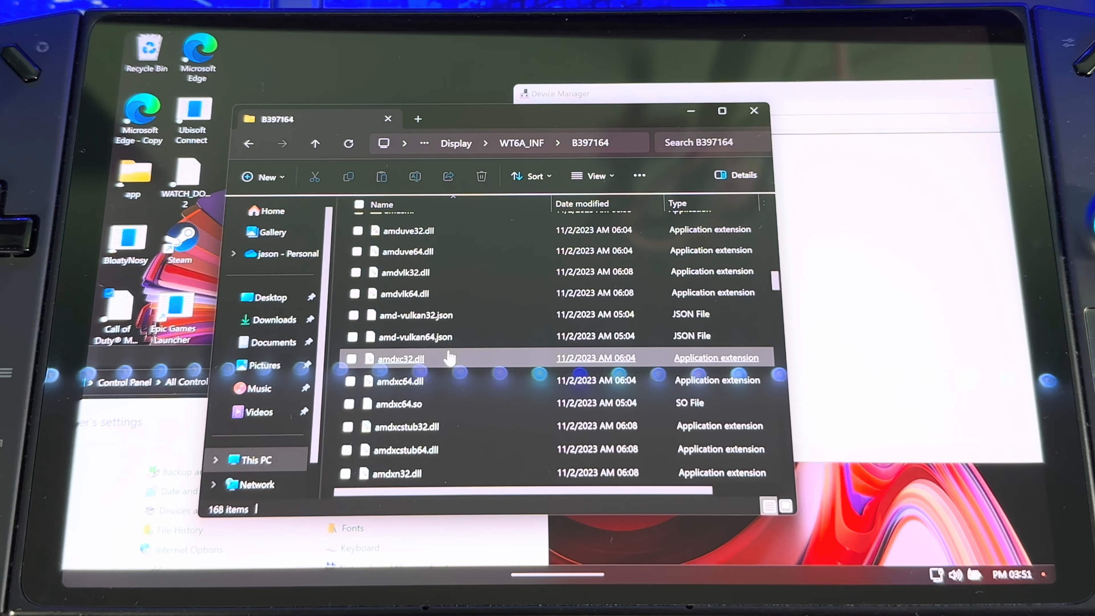
pyautogui.scroll(-3)
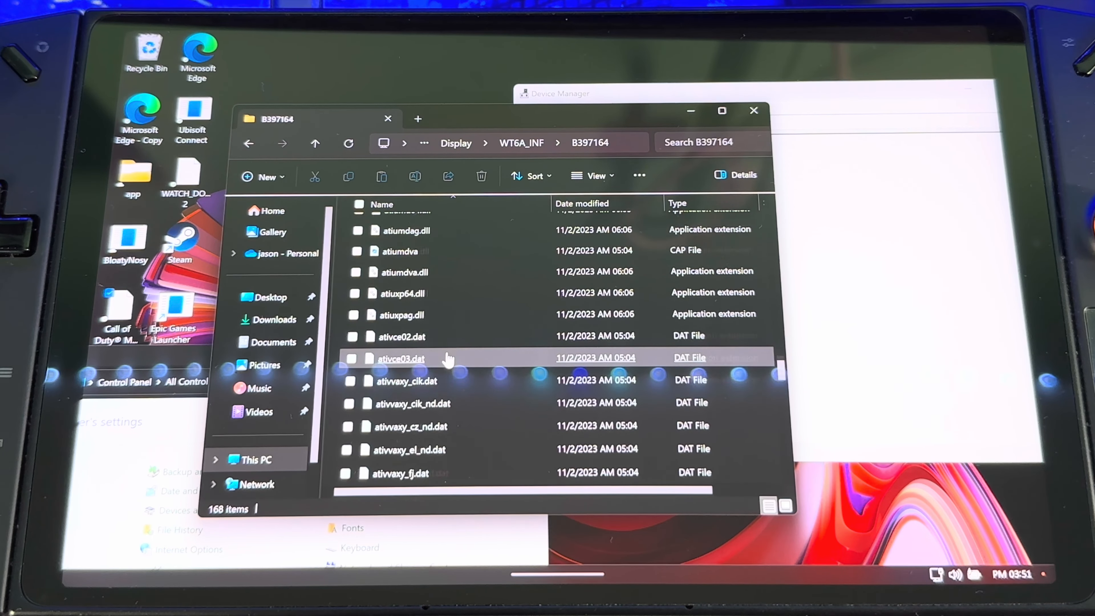
pyautogui.scroll(-3)
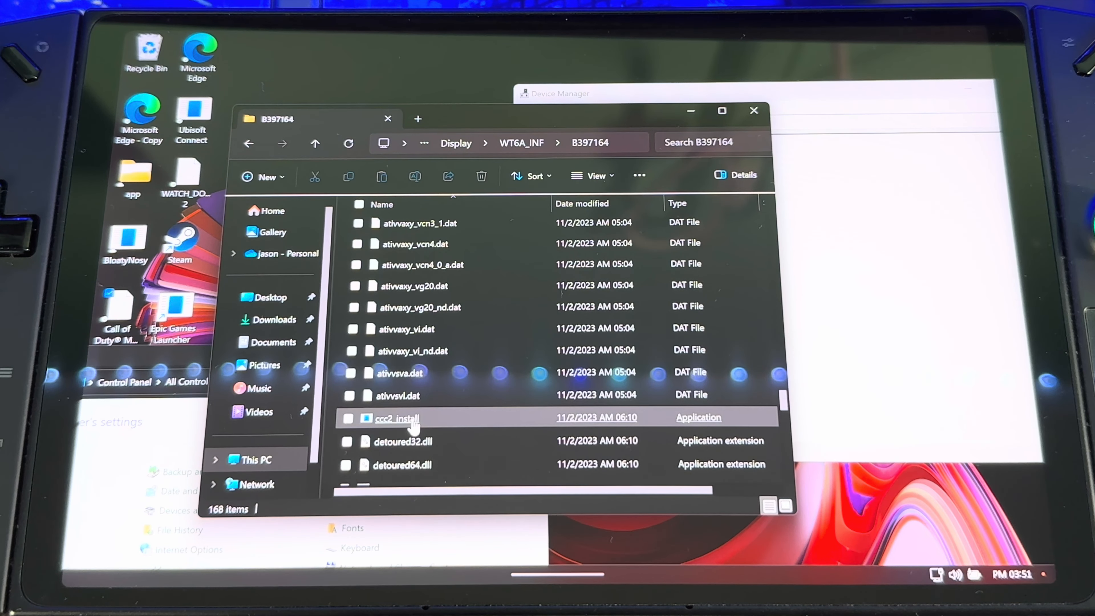
pyautogui.click(397, 417)
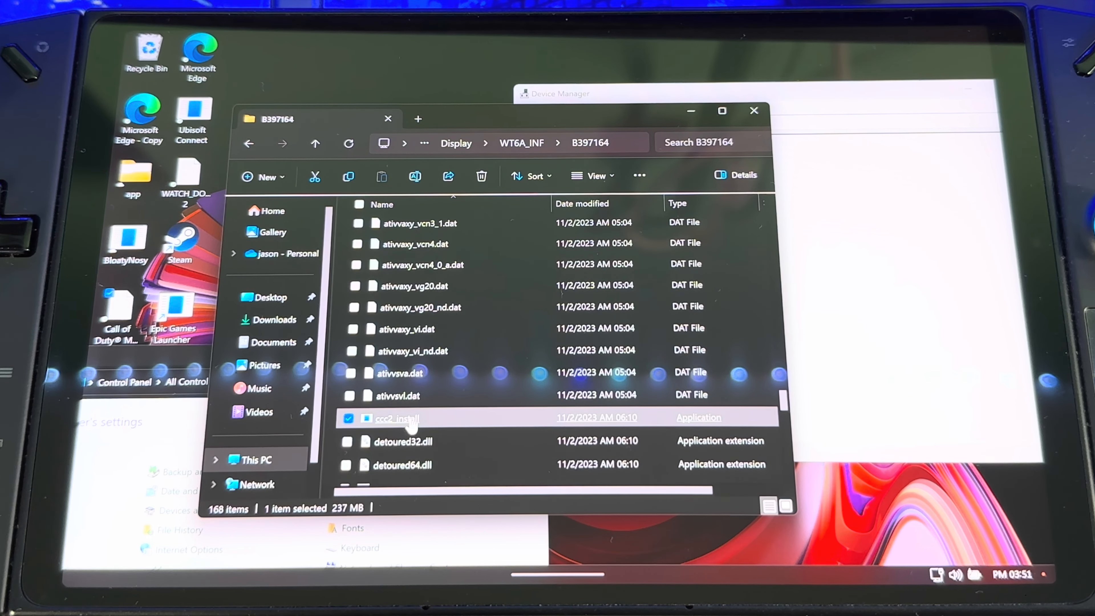
# Run ccc2_install, allow the UAC prompt, and close the Radeon Software setup once Completed
pyautogui.doubleClick(397, 418)
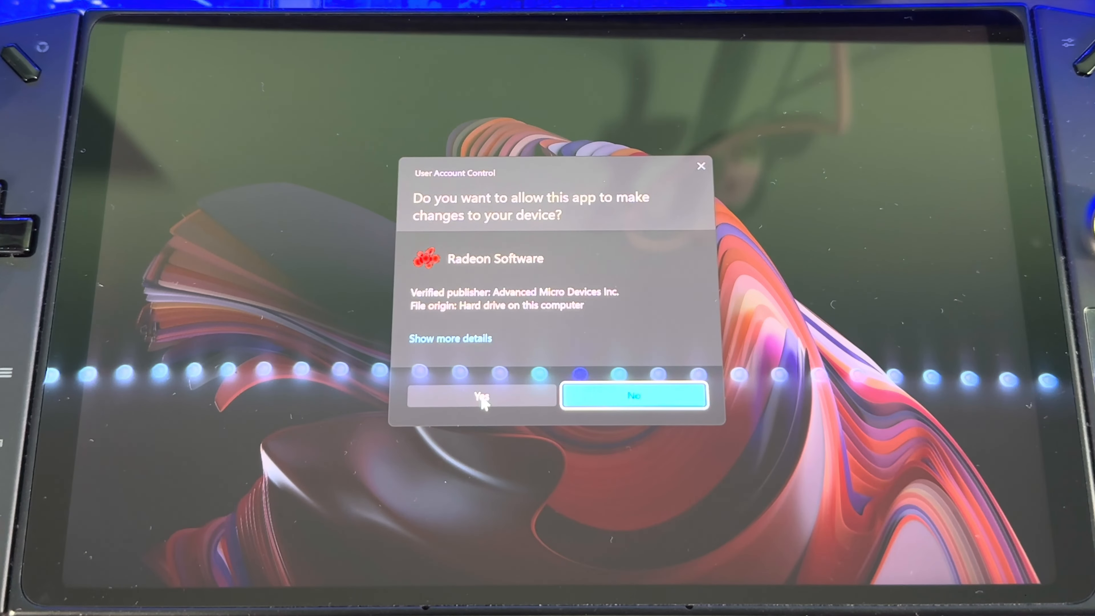
pyautogui.click(480, 395)
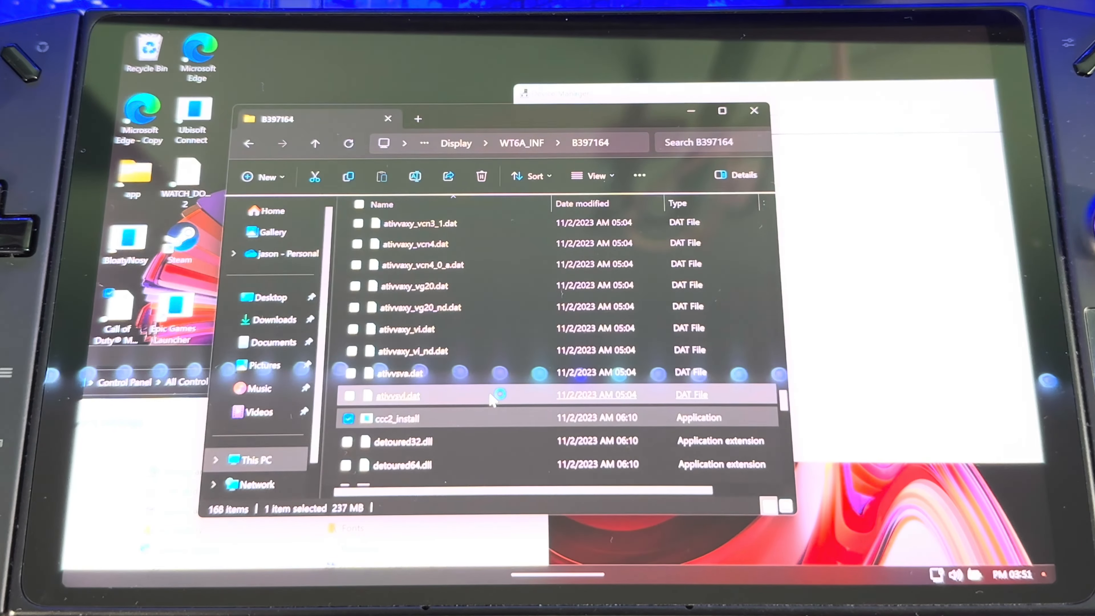
pyautogui.doubleClick(397, 417)
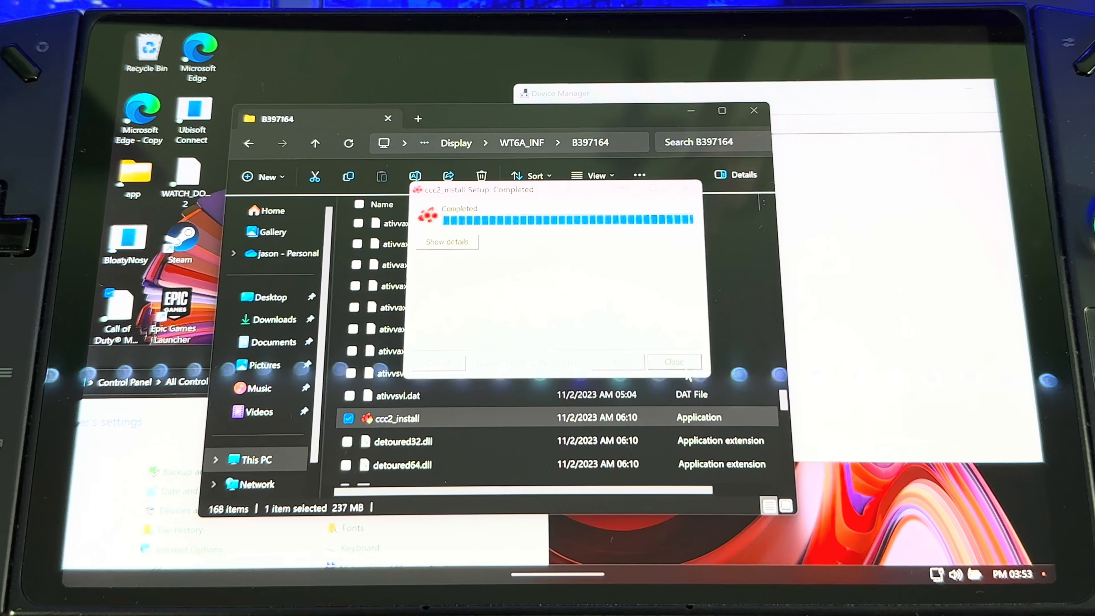
pyautogui.click(672, 361)
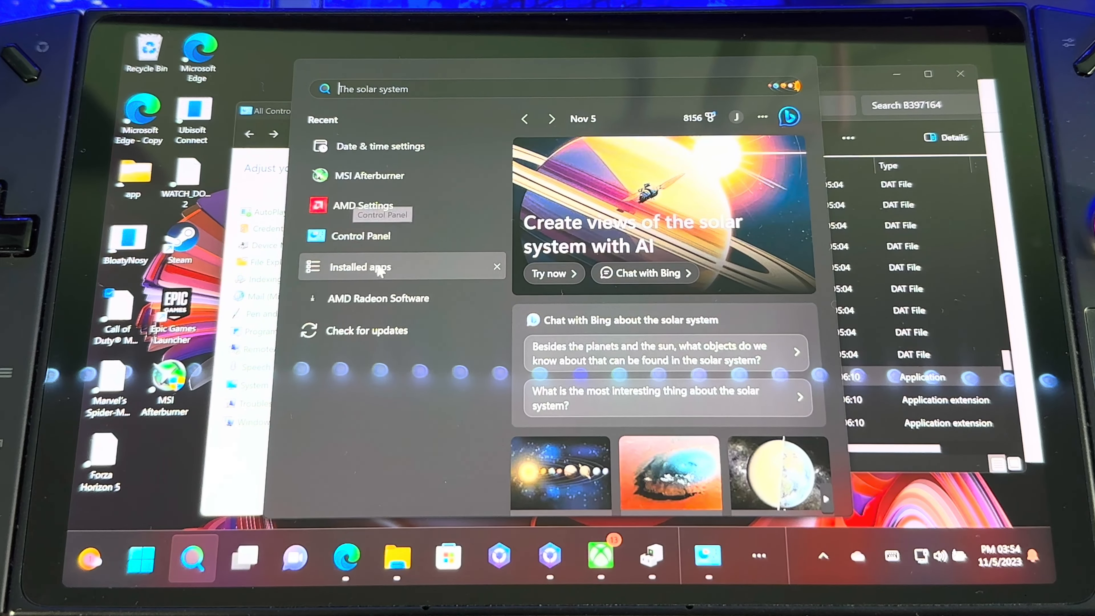
# Check AMD Settings in Installed apps, then return to the desktop via the Start quick-link menu
pyautogui.click(360, 267)
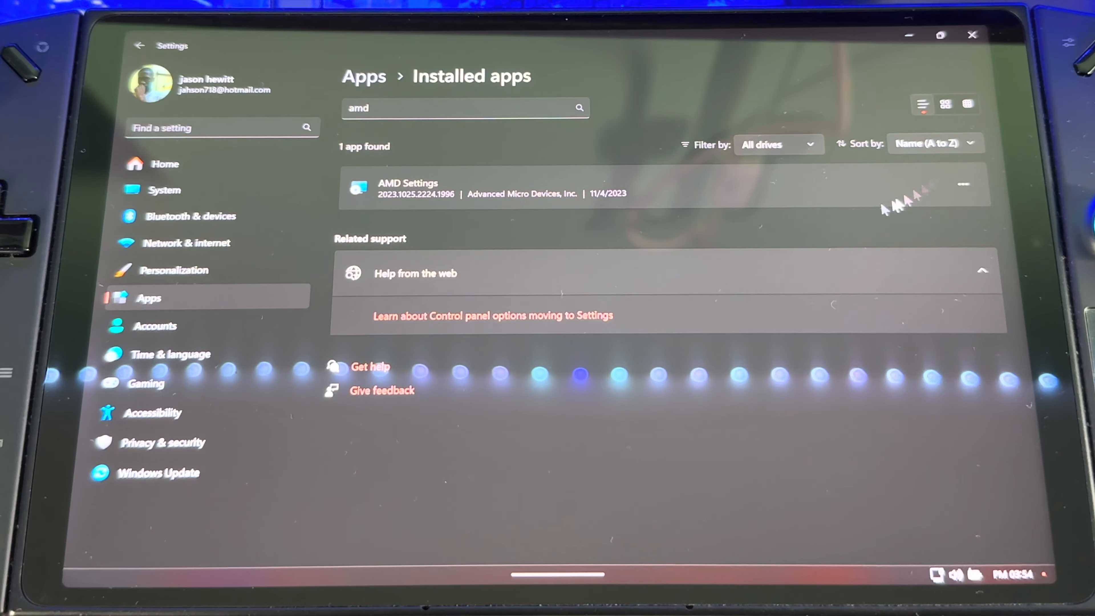
pyautogui.moveTo(430, 194)
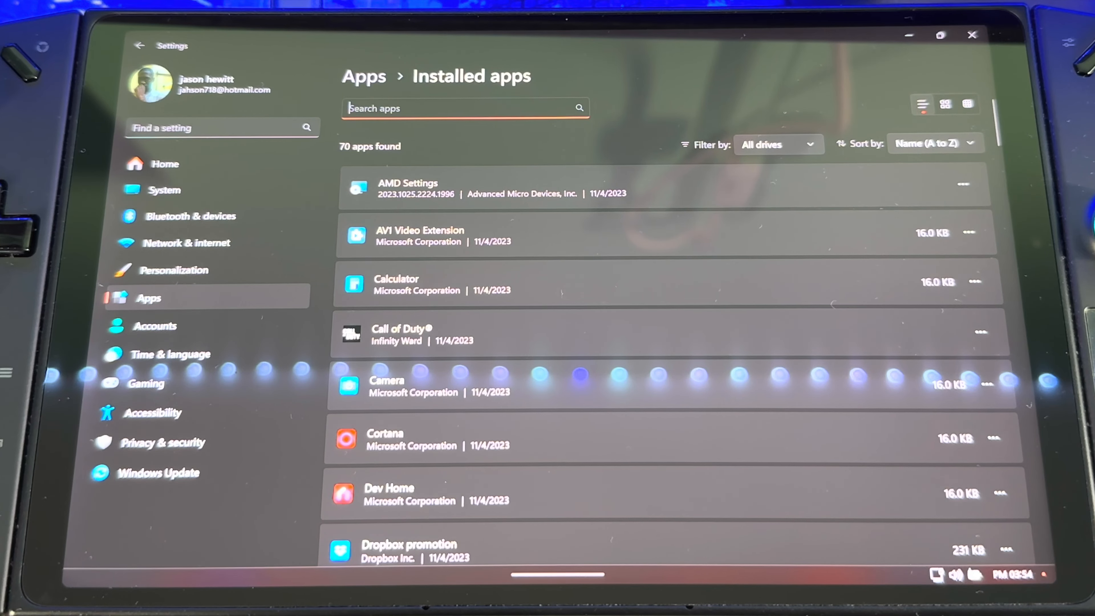
pyautogui.moveTo(441, 197)
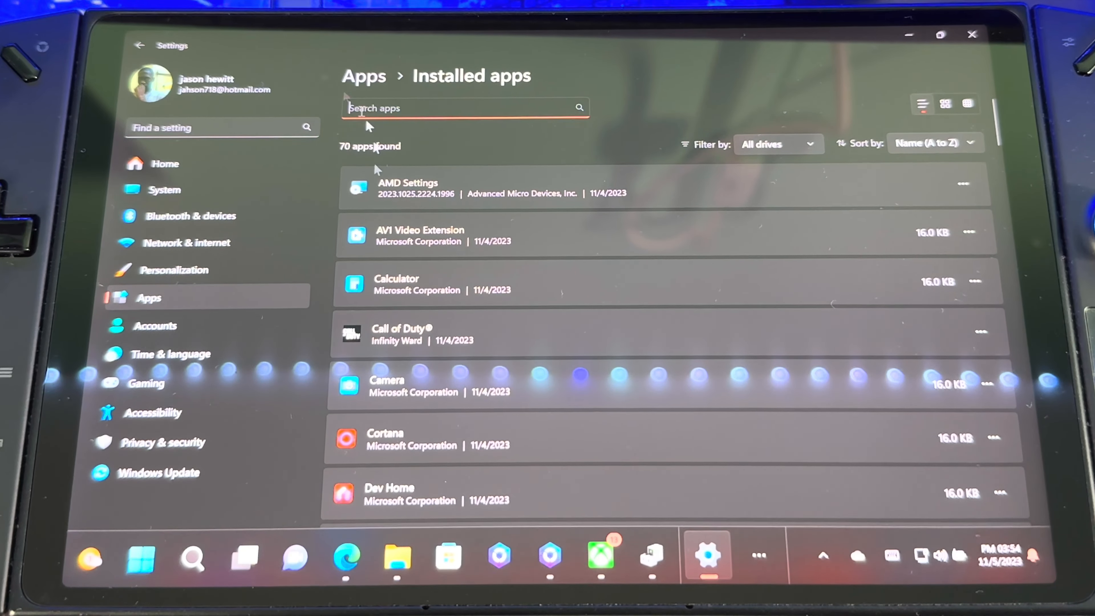
pyautogui.rightClick(139, 558)
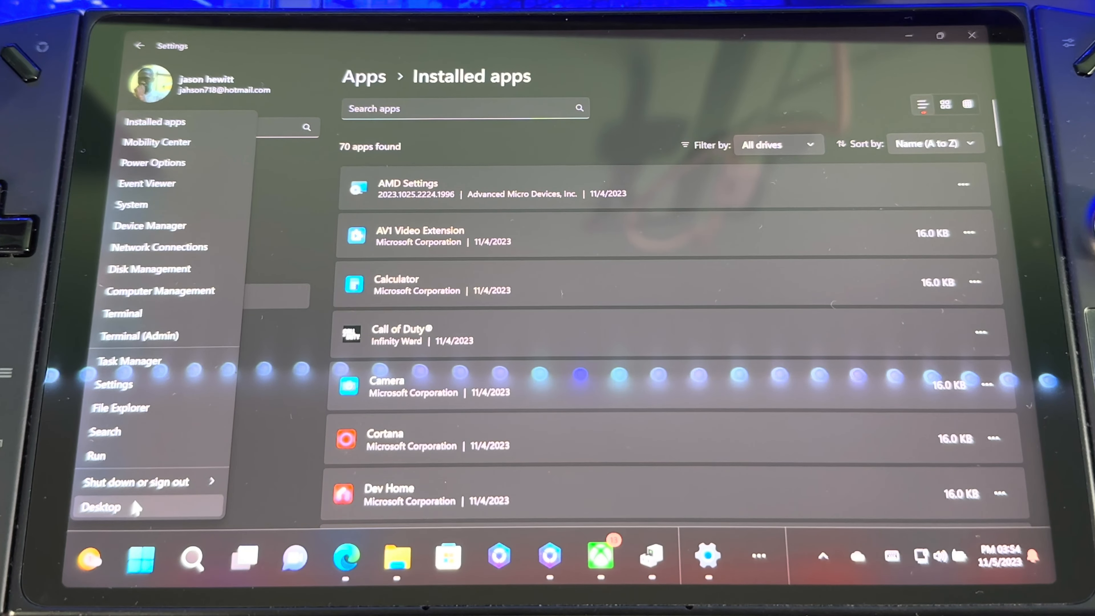
pyautogui.click(137, 481)
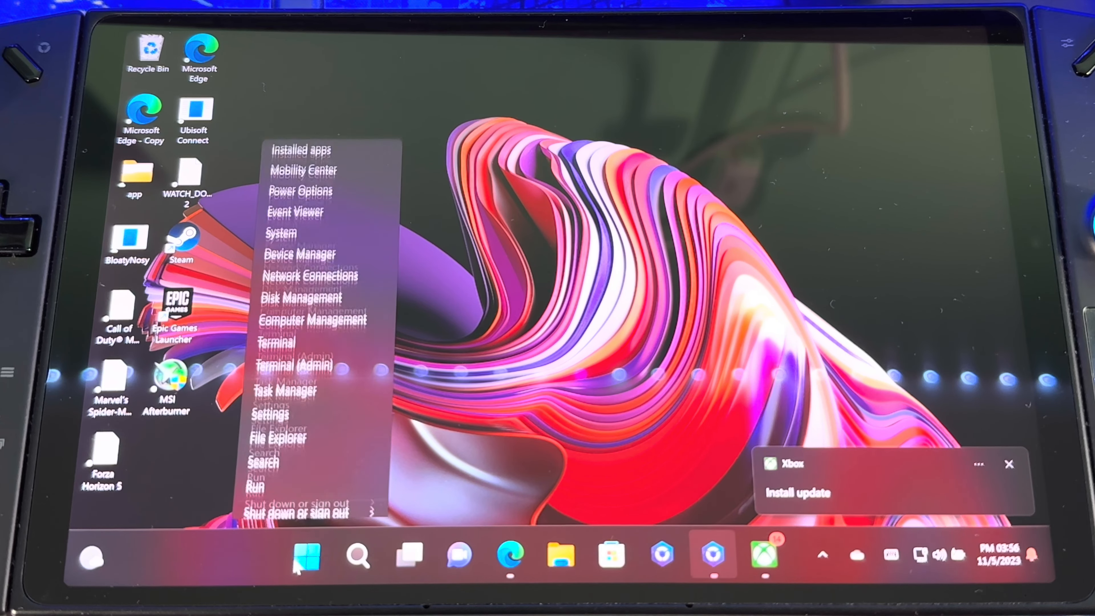
# Launch Device Manager from the Control Panel's All Control Panel Items list
pyautogui.click(305, 555)
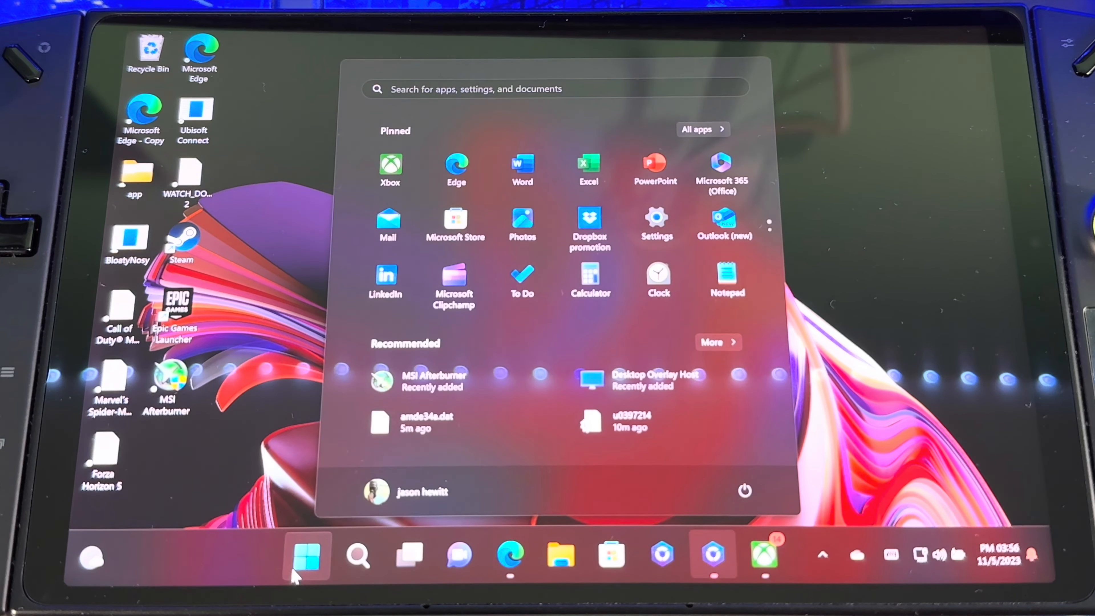
pyautogui.moveTo(339, 526)
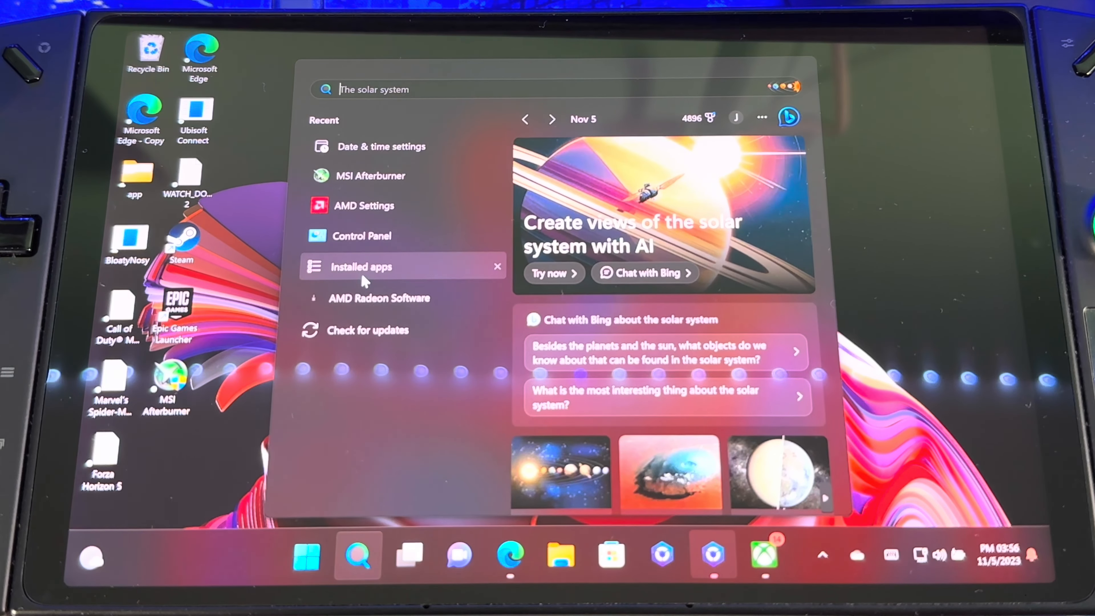
pyautogui.click(361, 235)
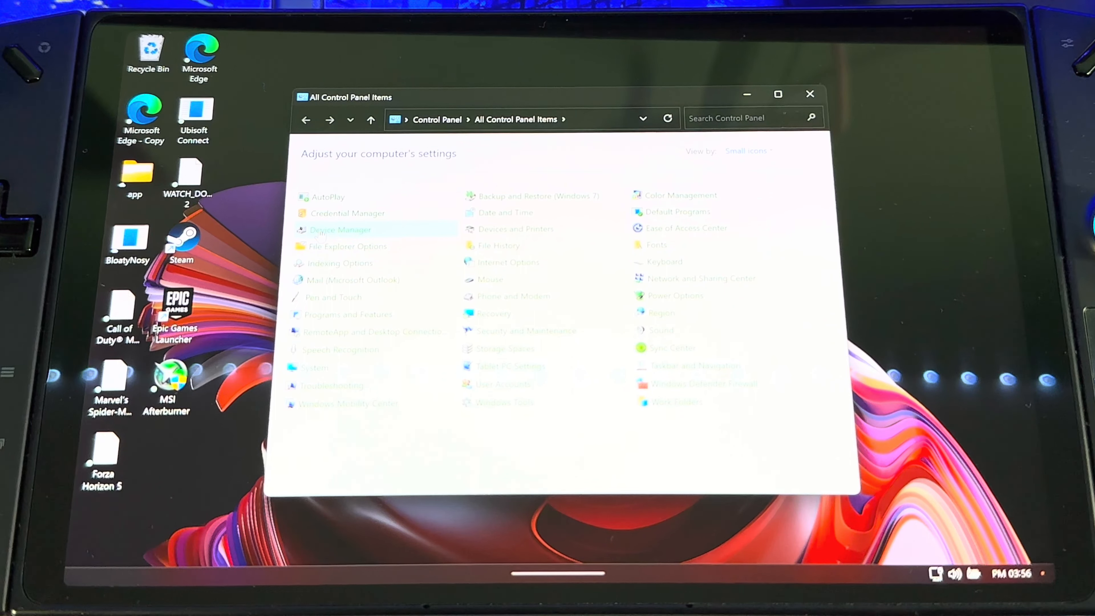
pyautogui.click(340, 229)
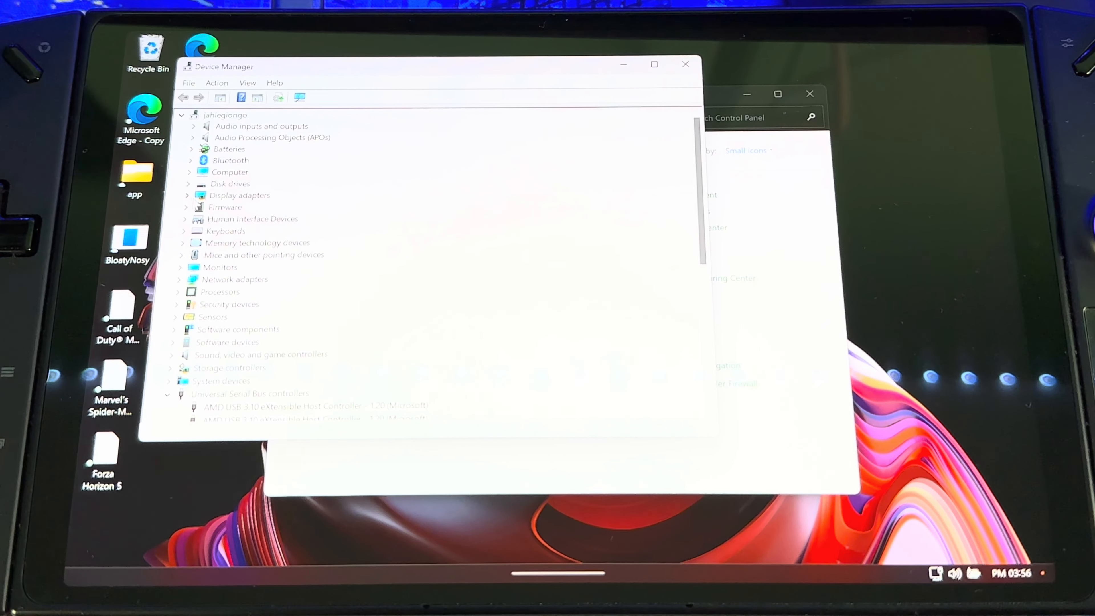
# Expand Display adapters and bring up the action menu for AMD Radeon 780M Graphics
pyautogui.click(191, 195)
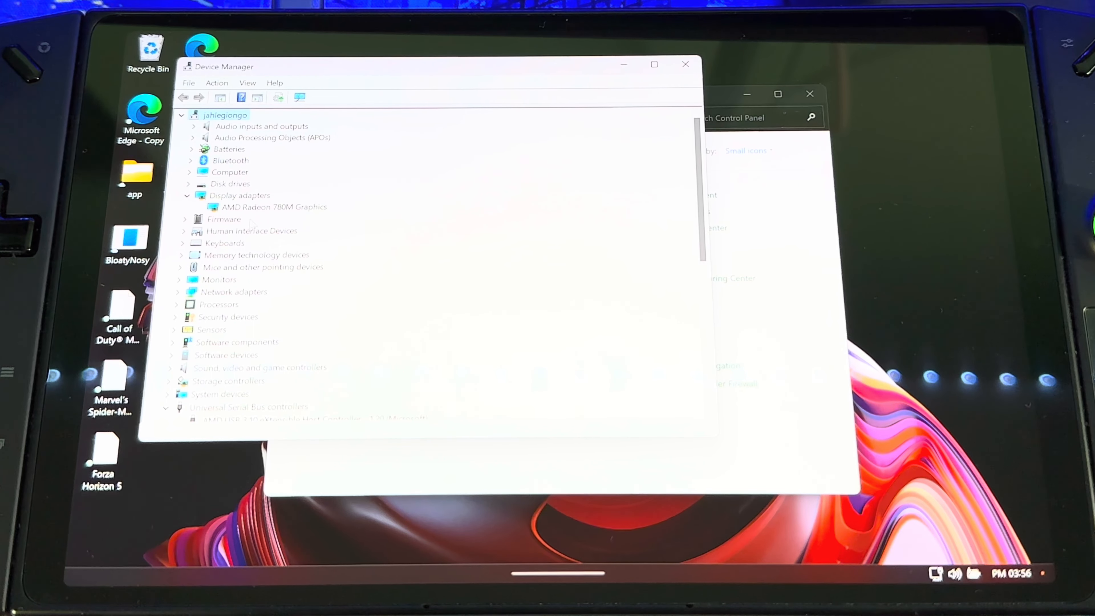
pyautogui.click(274, 207)
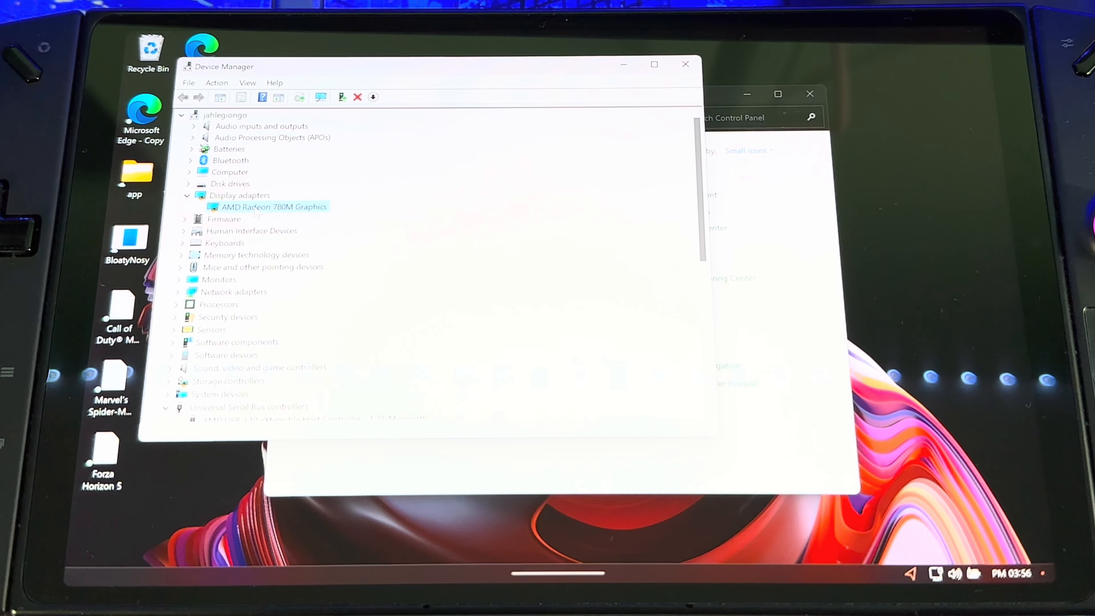
pyautogui.rightClick(274, 207)
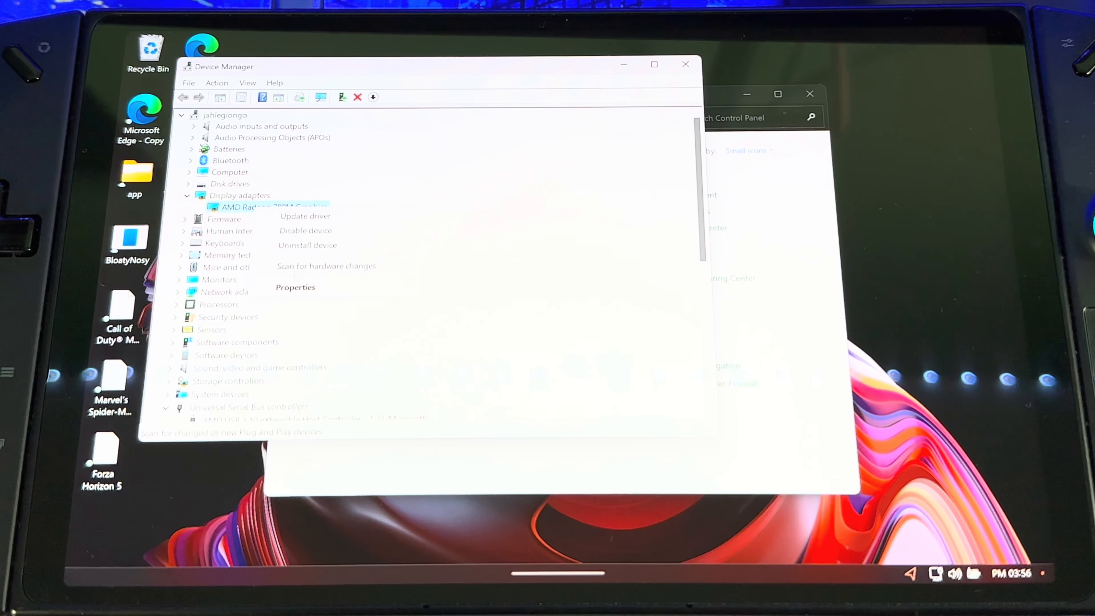
# Review the Radeon 780M's Events and Driver tabs (version 31.0.22023.1014, 10/25/2023), then close its properties
pyautogui.click(294, 287)
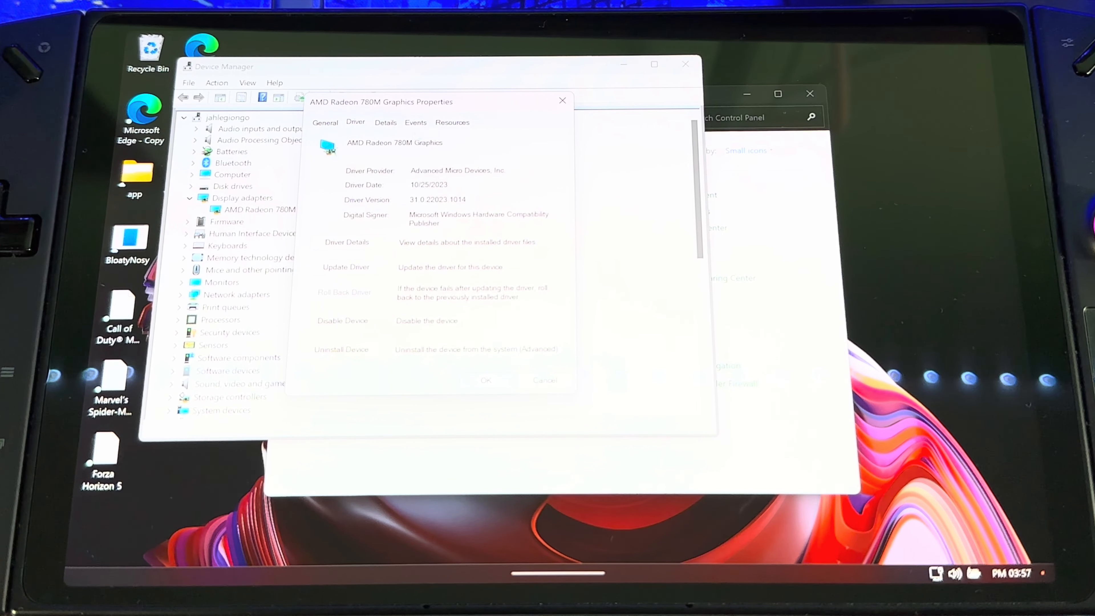
pyautogui.click(415, 122)
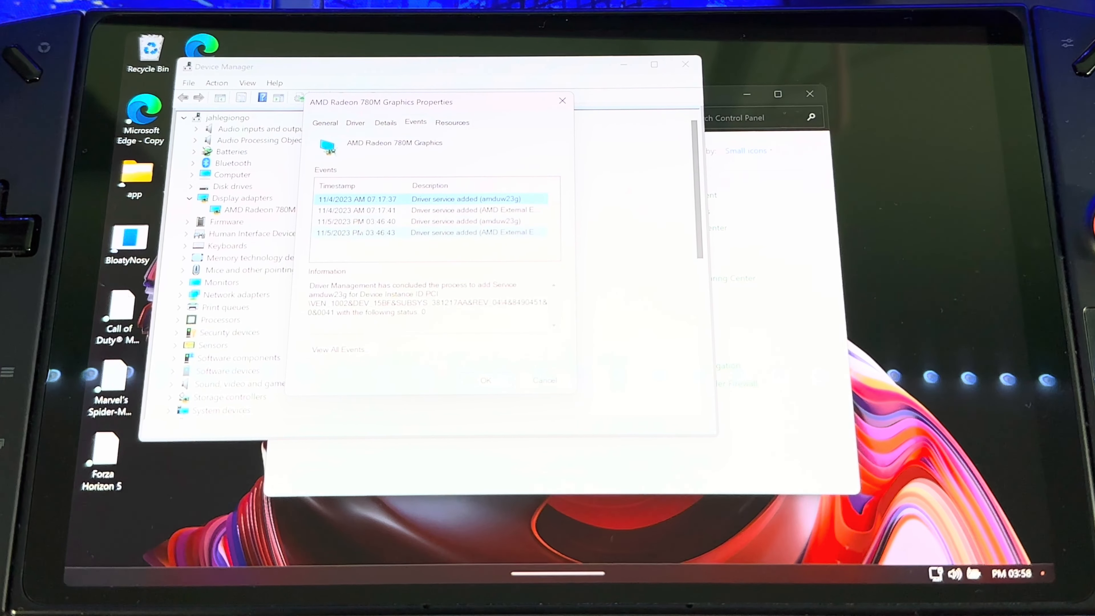
pyautogui.click(355, 122)
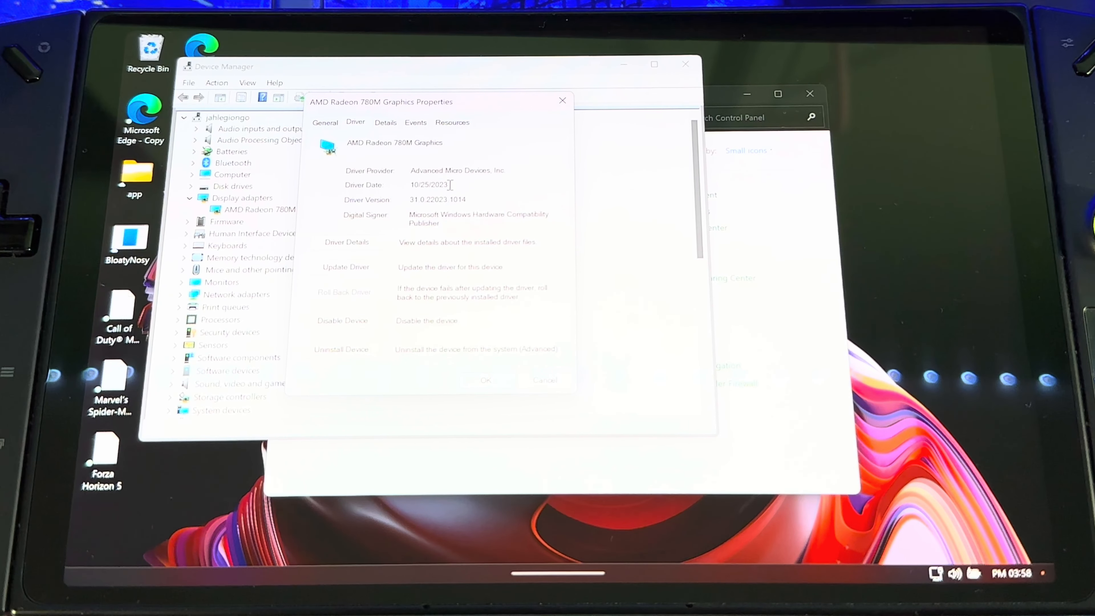
pyautogui.doubleClick(430, 185)
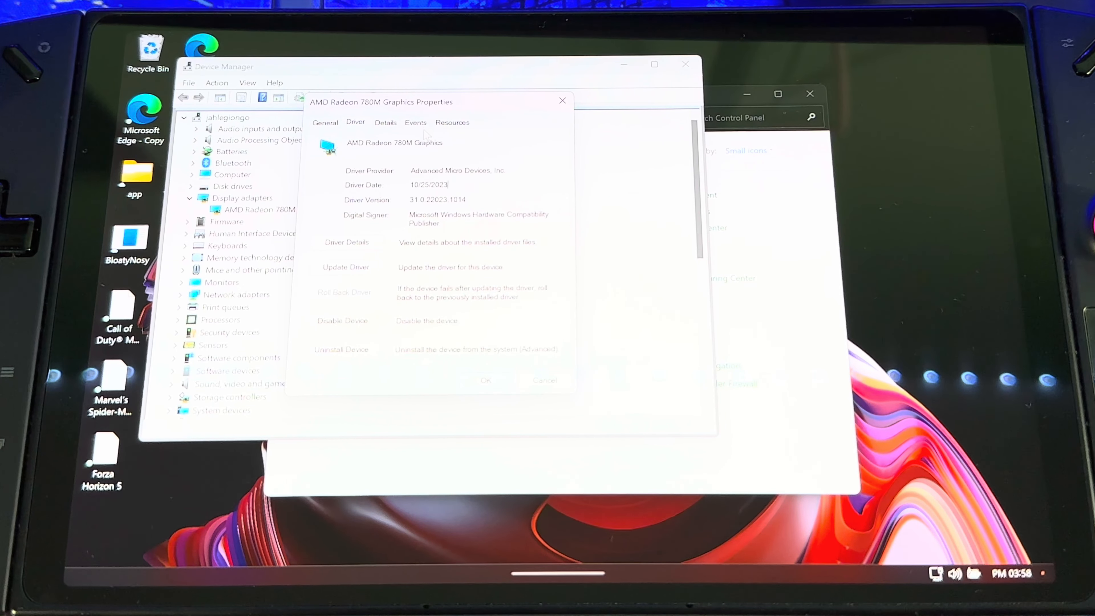
pyautogui.click(416, 122)
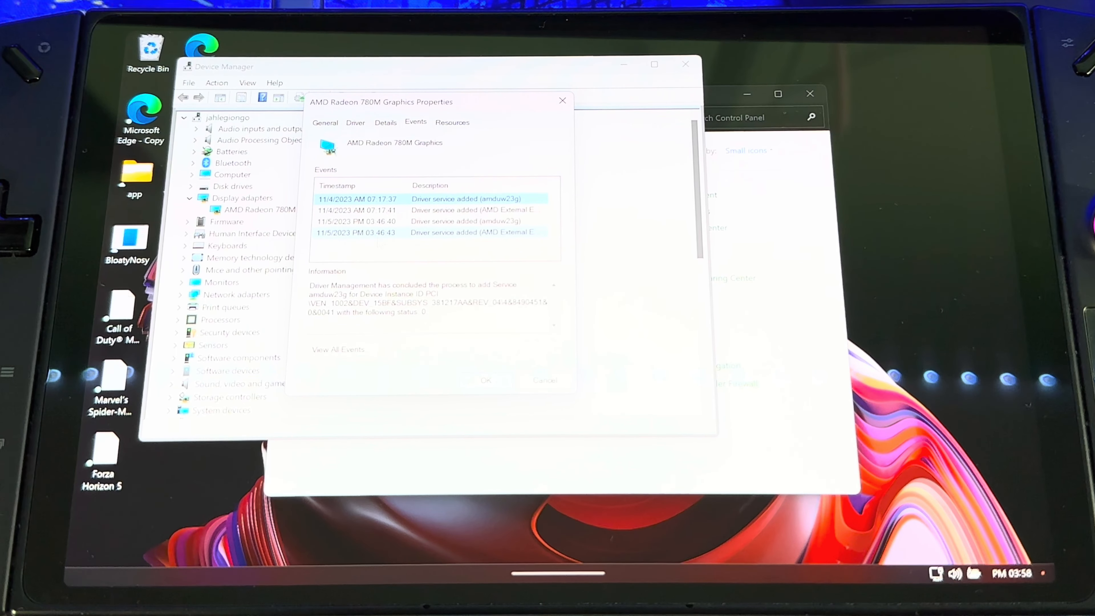
pyautogui.click(562, 100)
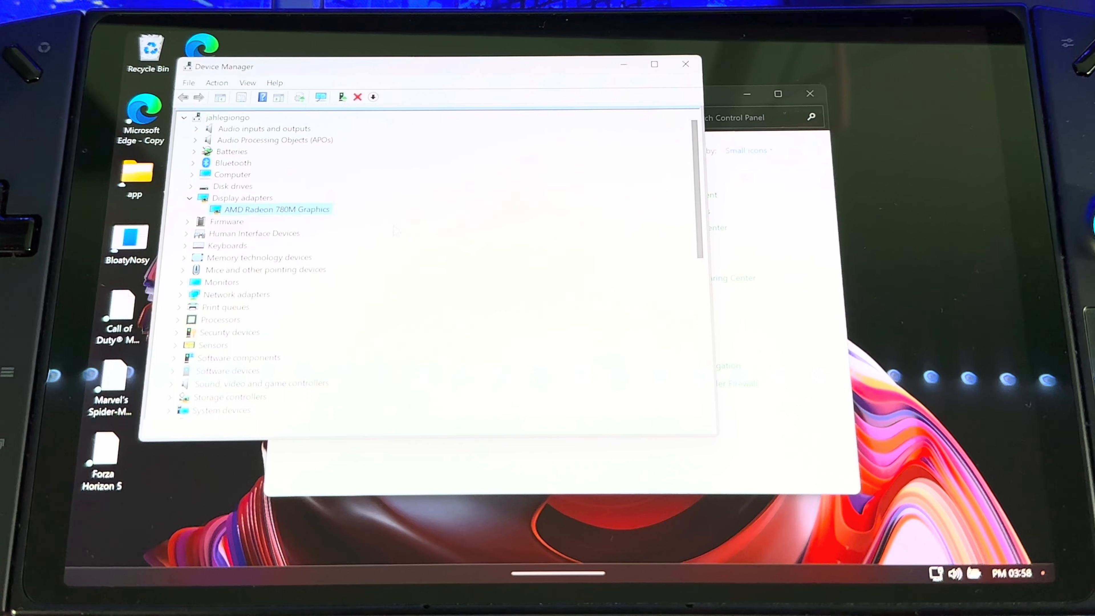
# Close Device Manager and show Installed apps, where AMD Settings is dated 11/5/2023
pyautogui.click(684, 64)
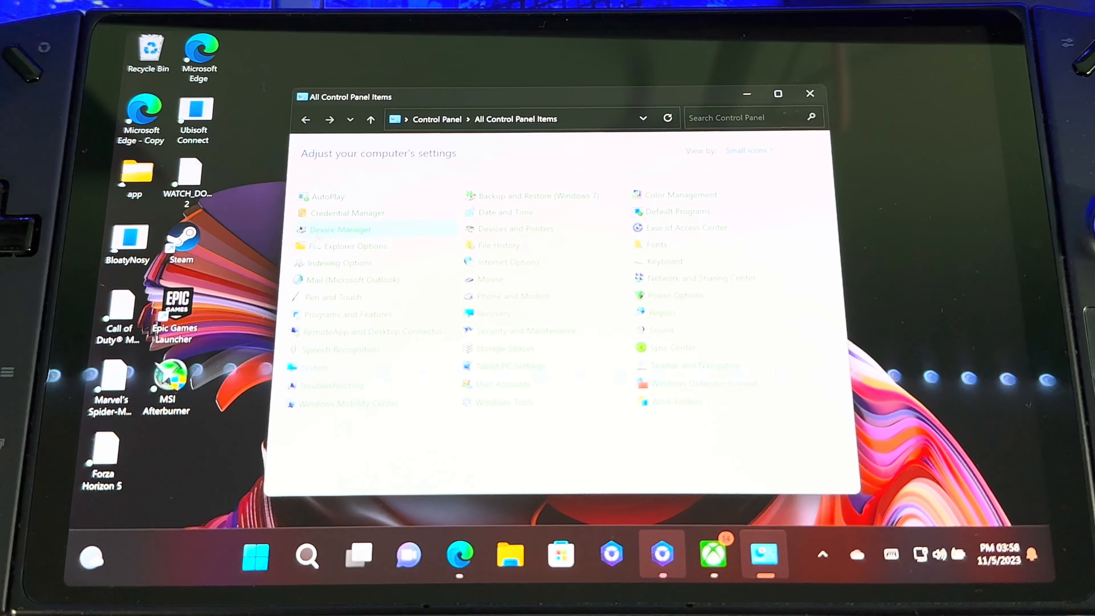
pyautogui.click(306, 557)
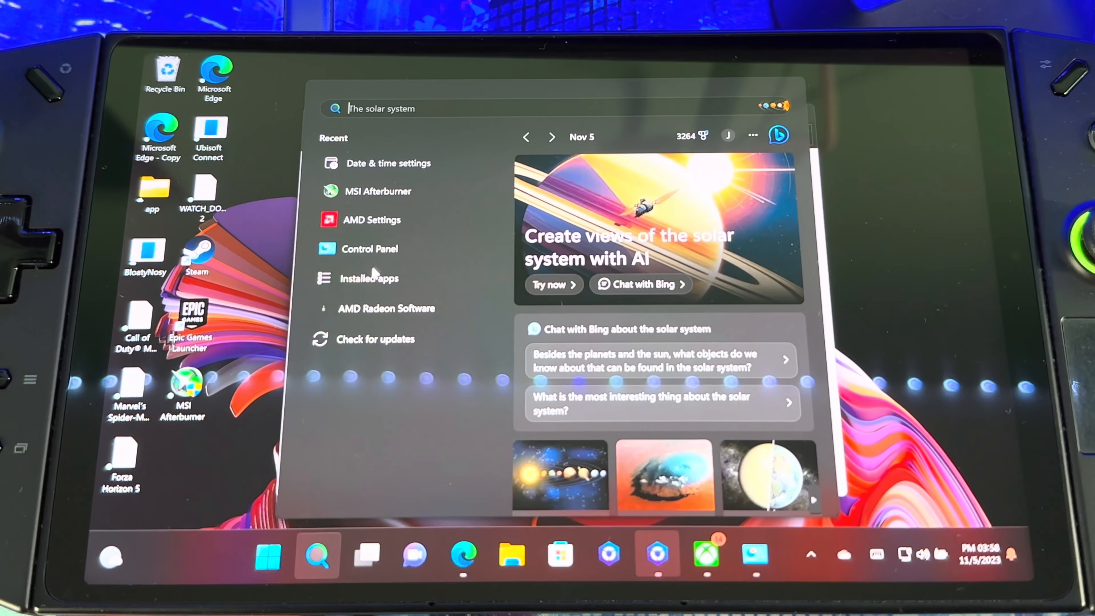
pyautogui.click(368, 278)
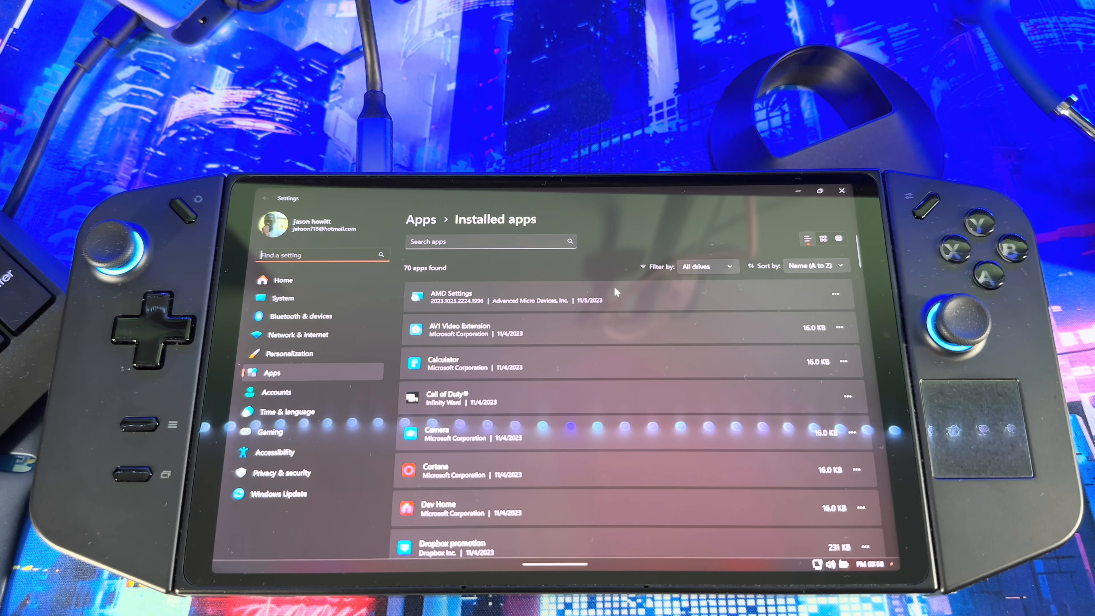
pyautogui.moveTo(643, 320)
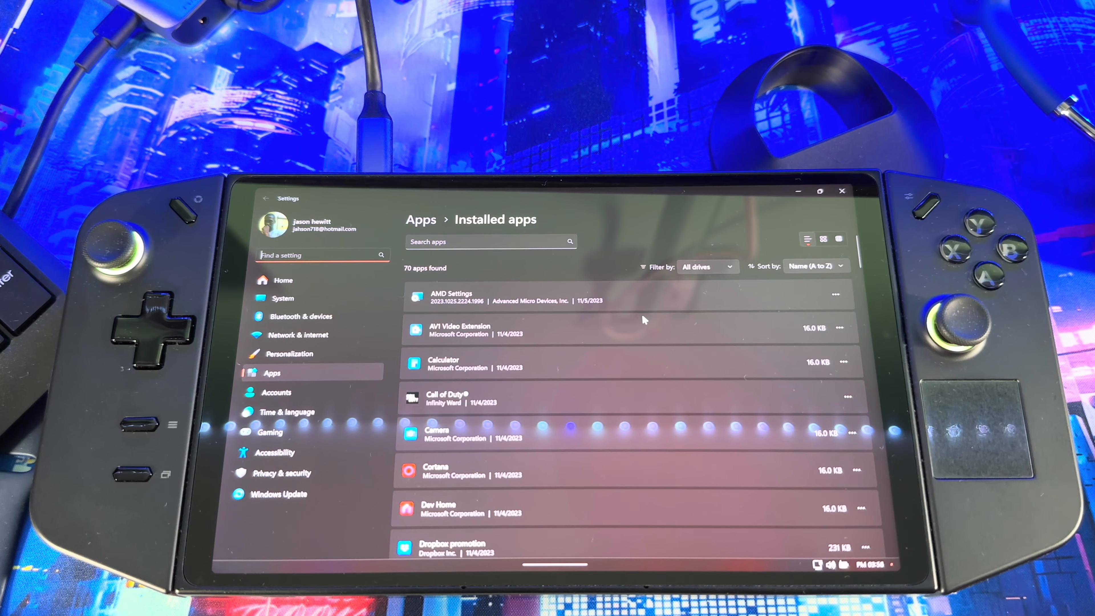